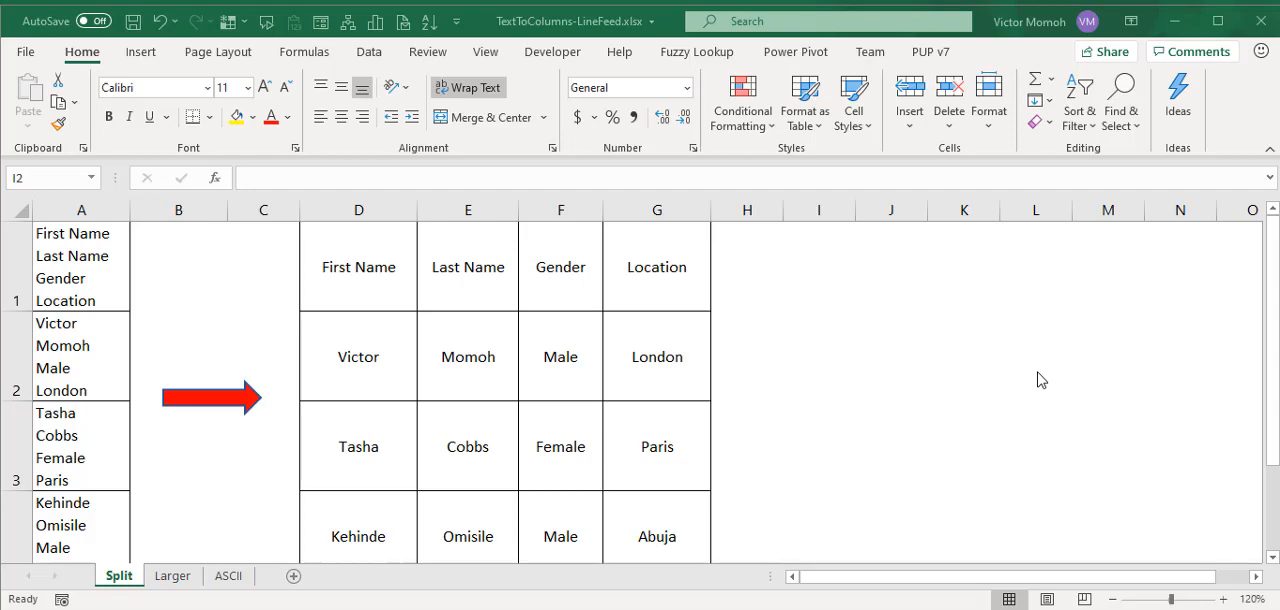
mouse_move(120, 264)
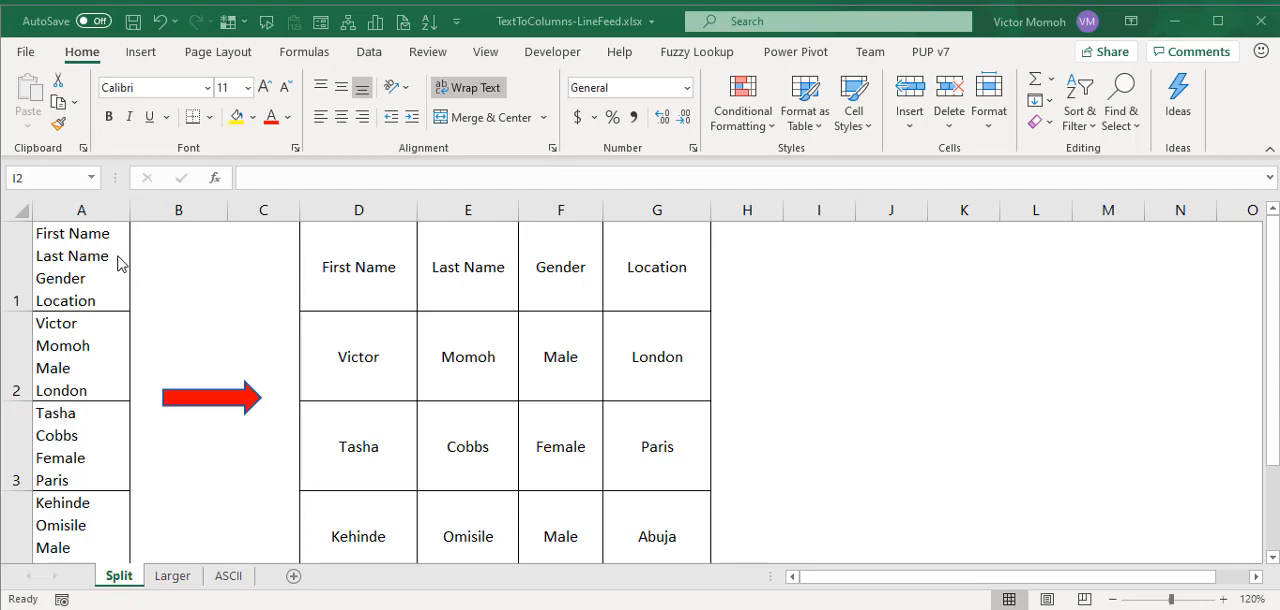
- Enter Sunday, Monday and Tuesday on separate lines within cell I1 using Alt+Enter
click(358, 266)
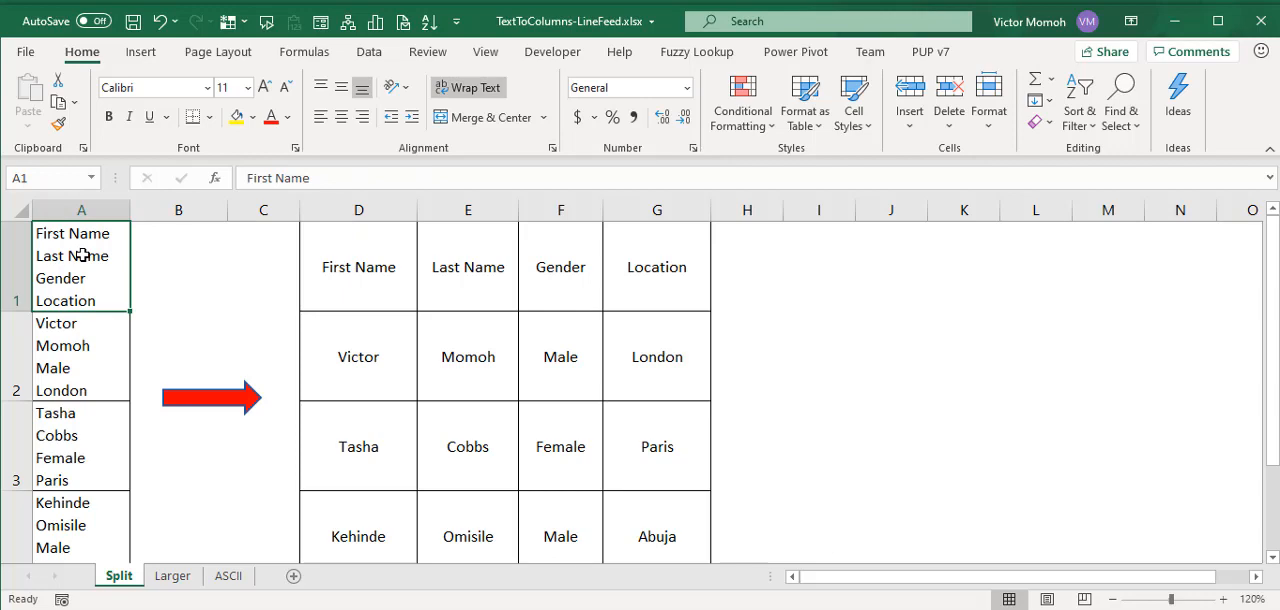
mouse_move(132, 268)
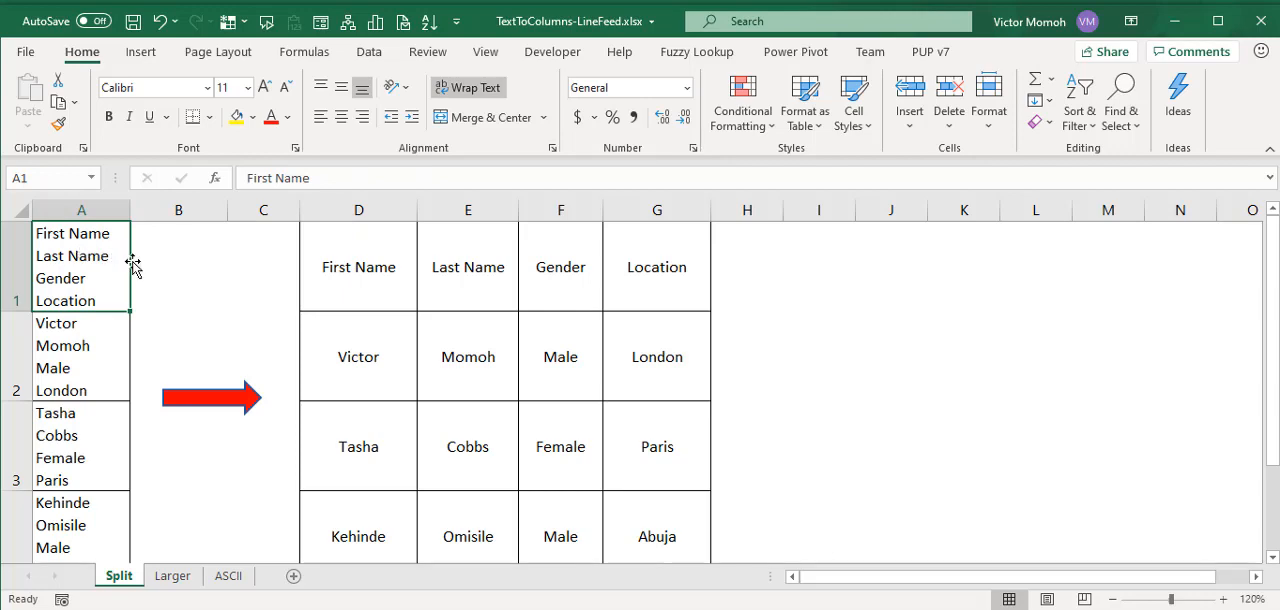
click(820, 268)
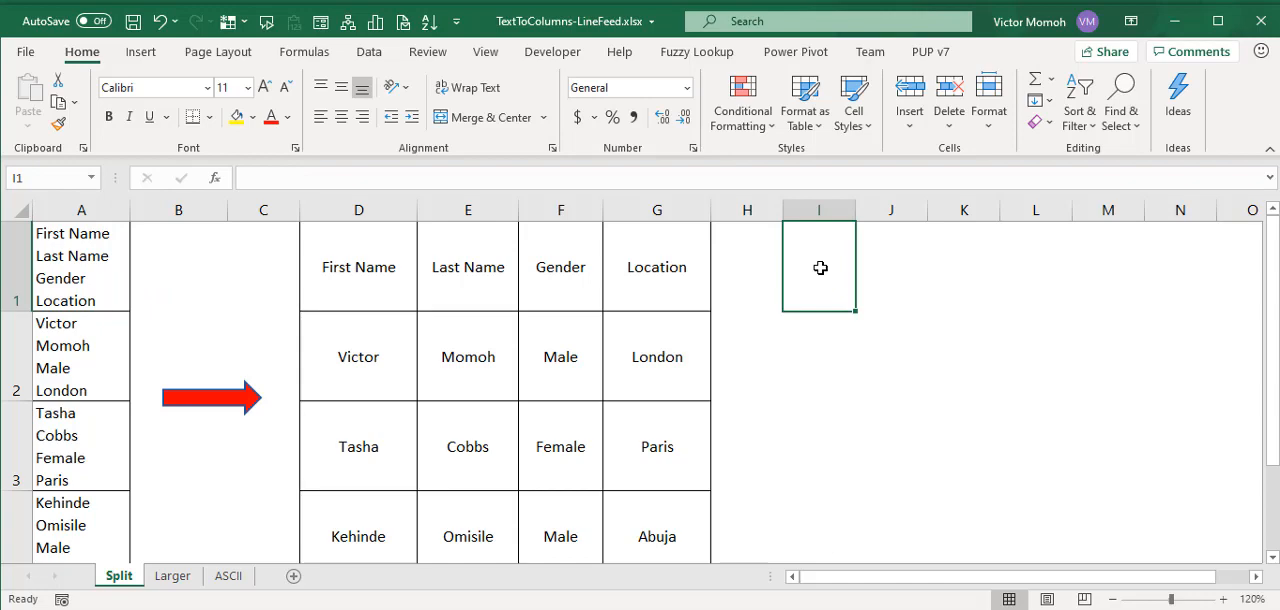
text(Sunday)
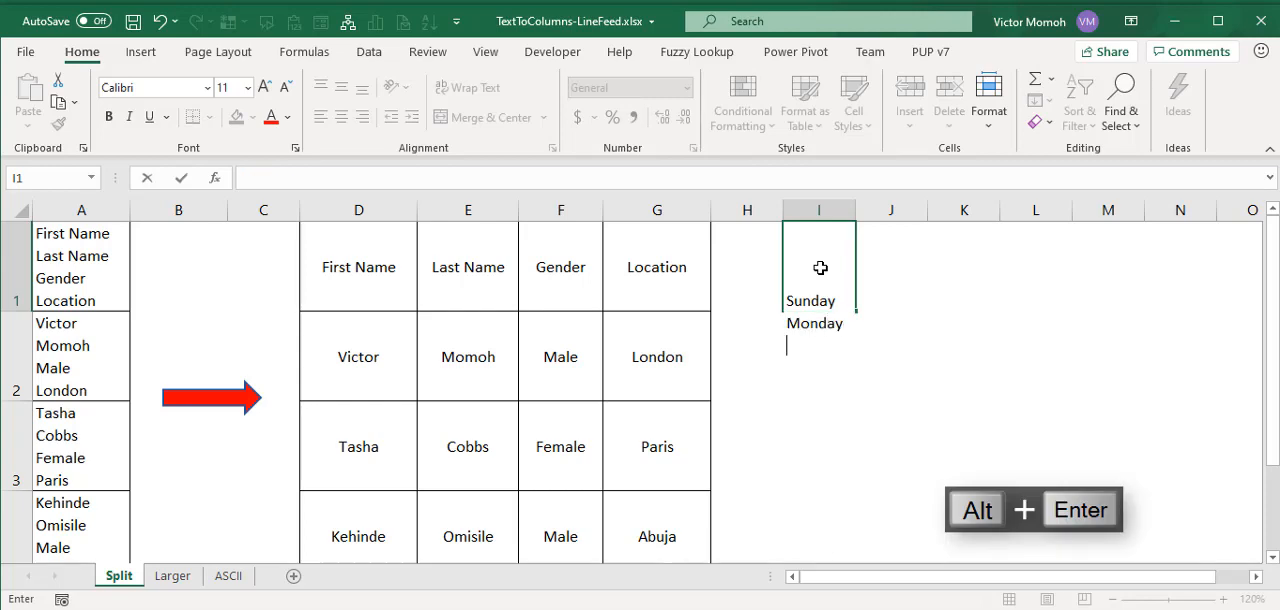
text(Tue)
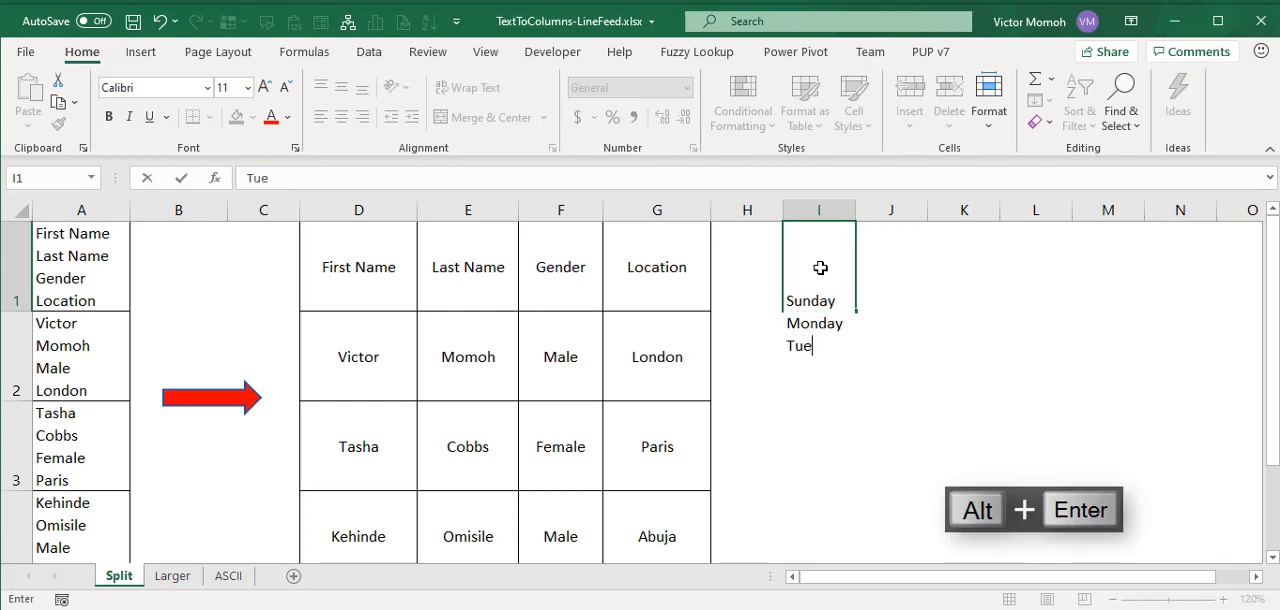
text(sday)
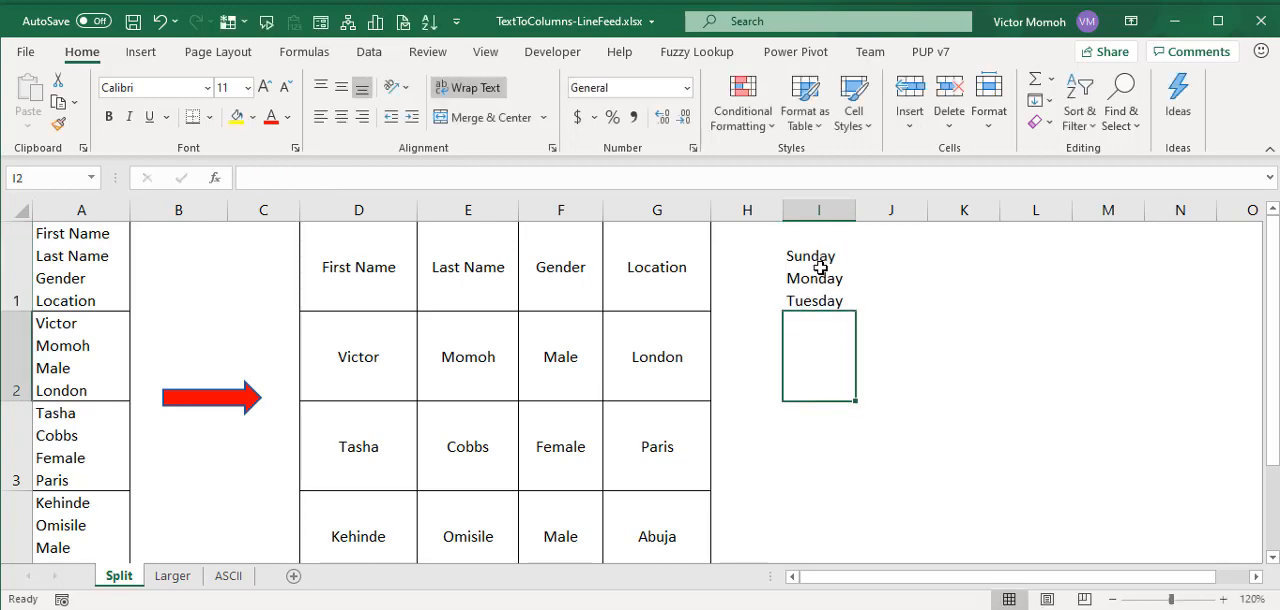
click(818, 268)
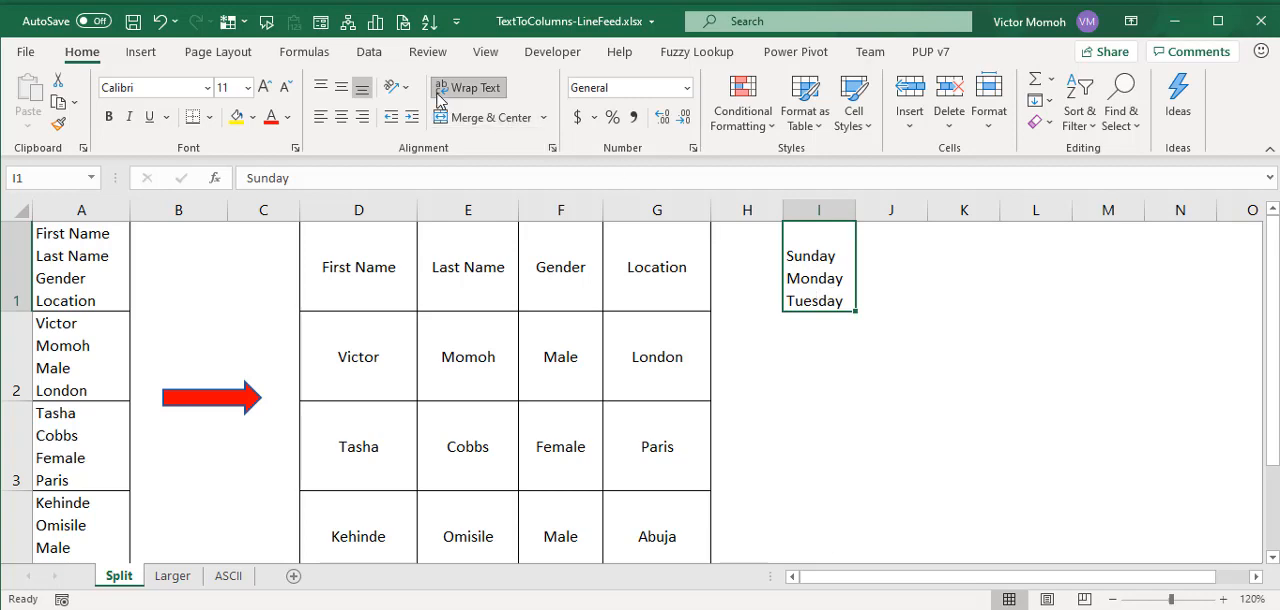
mouse_move(468, 88)
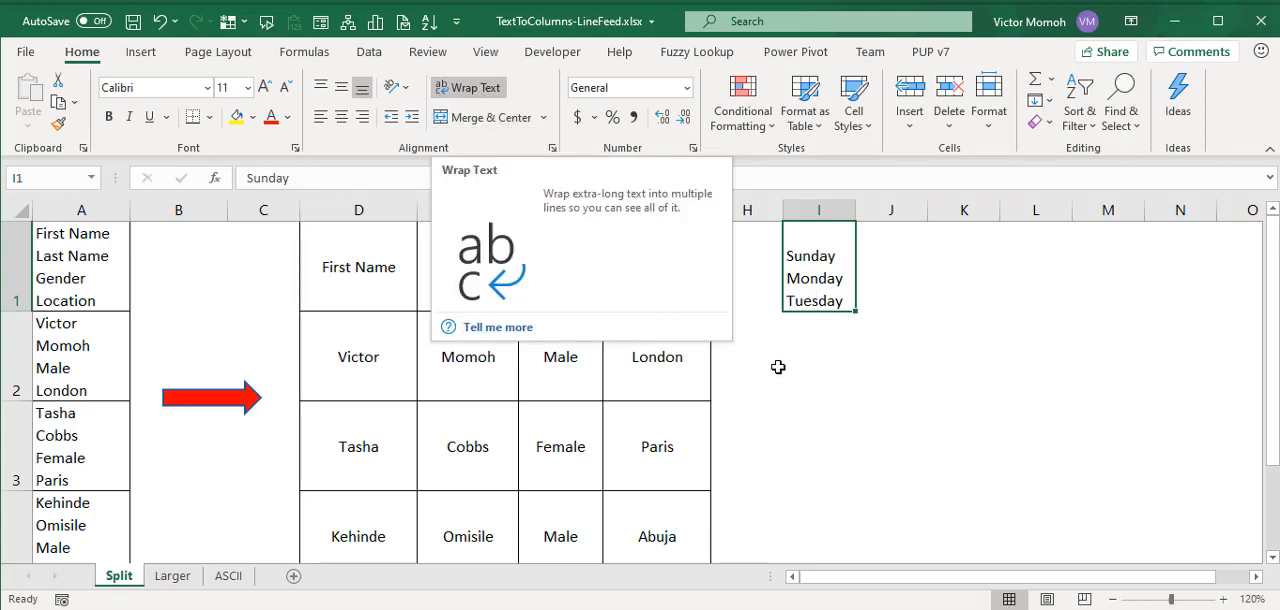
- Enter 1 and 2 on separate lines in cell I3, then review the multi-line name cell A1
click(820, 444)
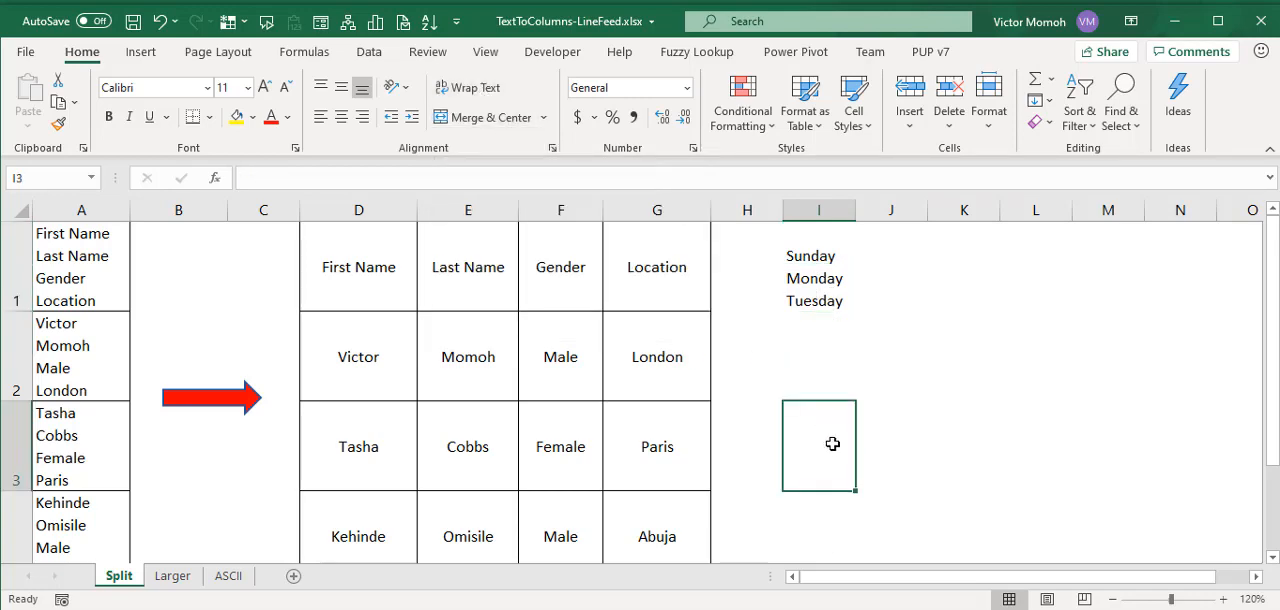
text(1)
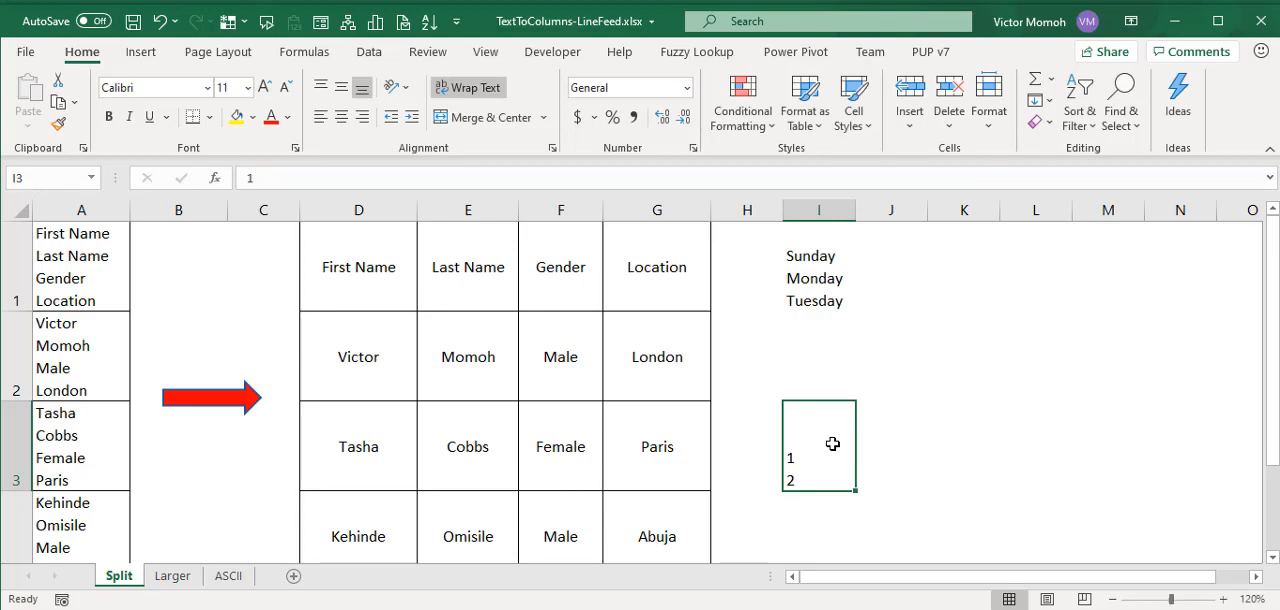
click(80, 266)
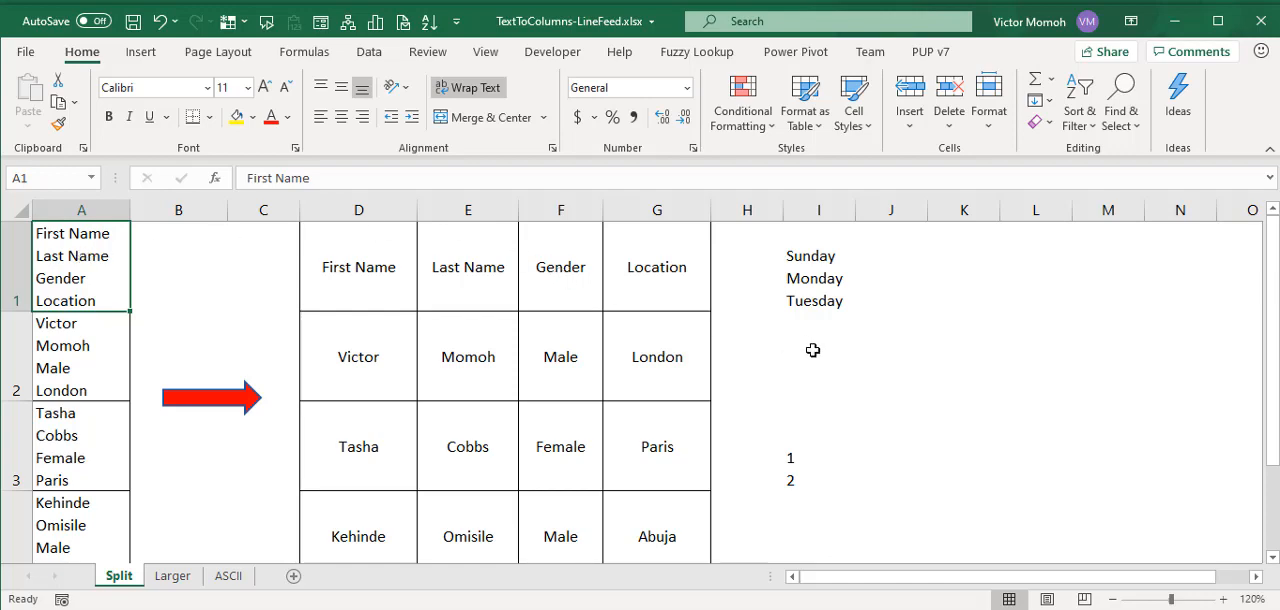
click(818, 356)
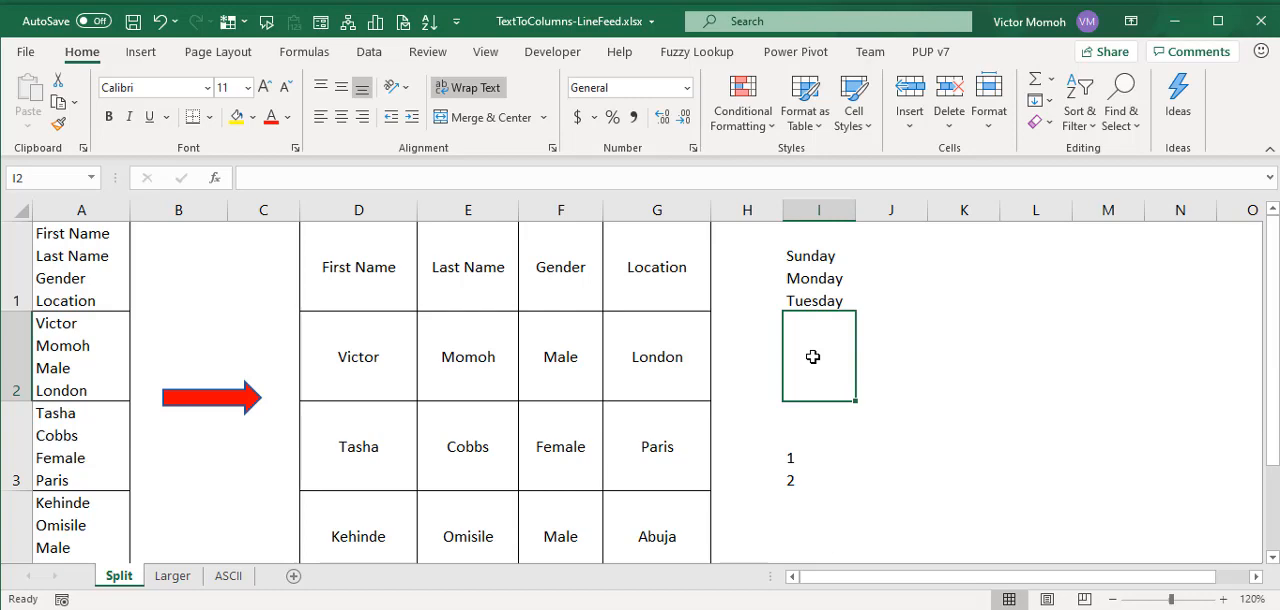
mouse_move(478, 320)
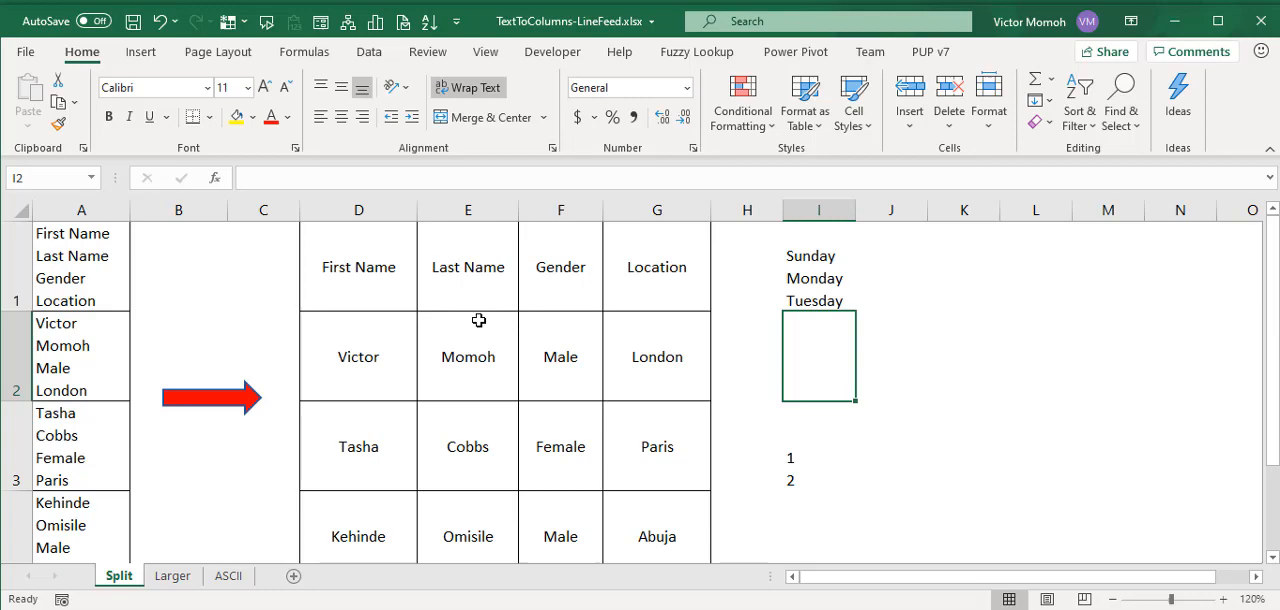
- Scroll the ASCII sheet's character table down to the Line Feed row, code 10
click(228, 576)
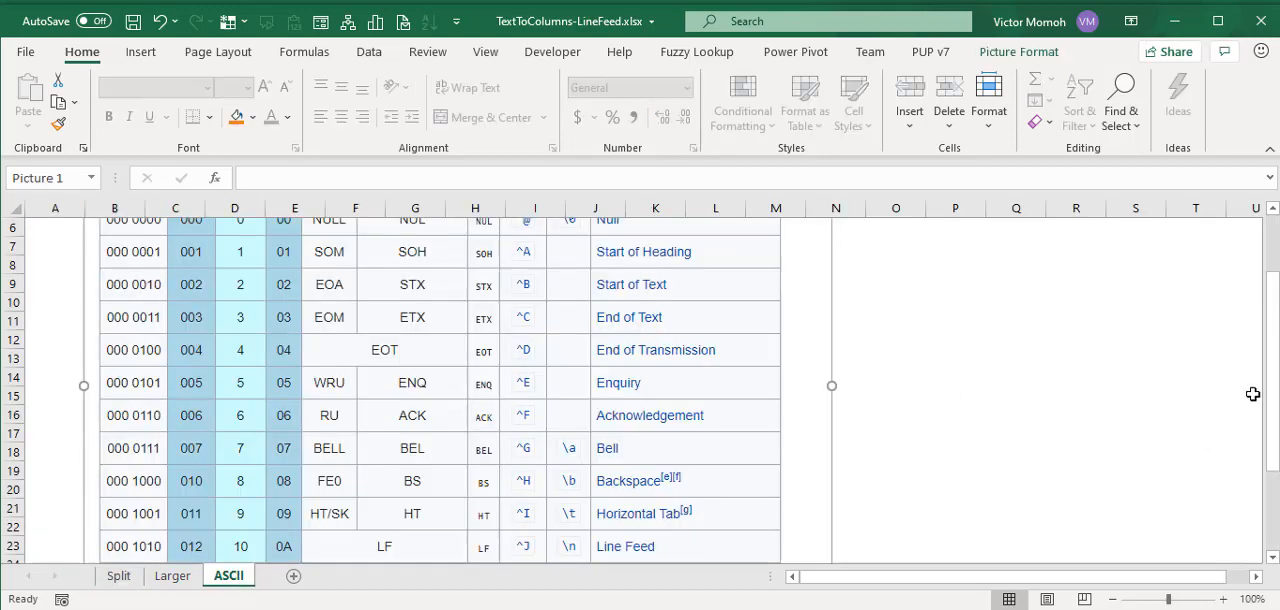
scroll(up, 3)
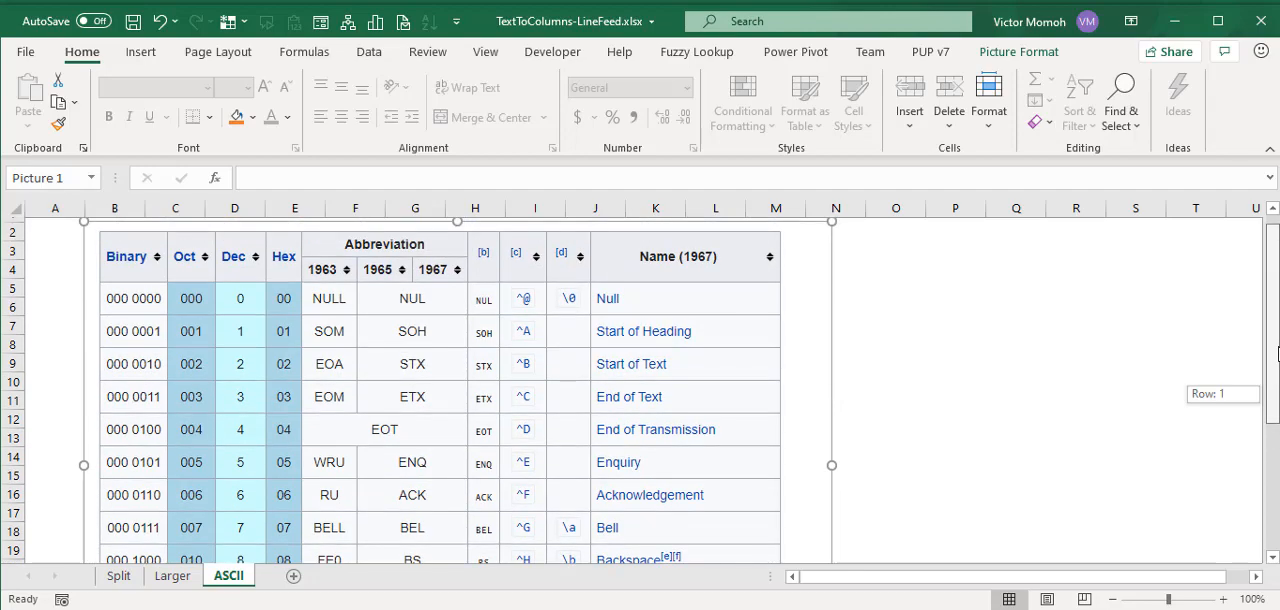
scroll(down, 3)
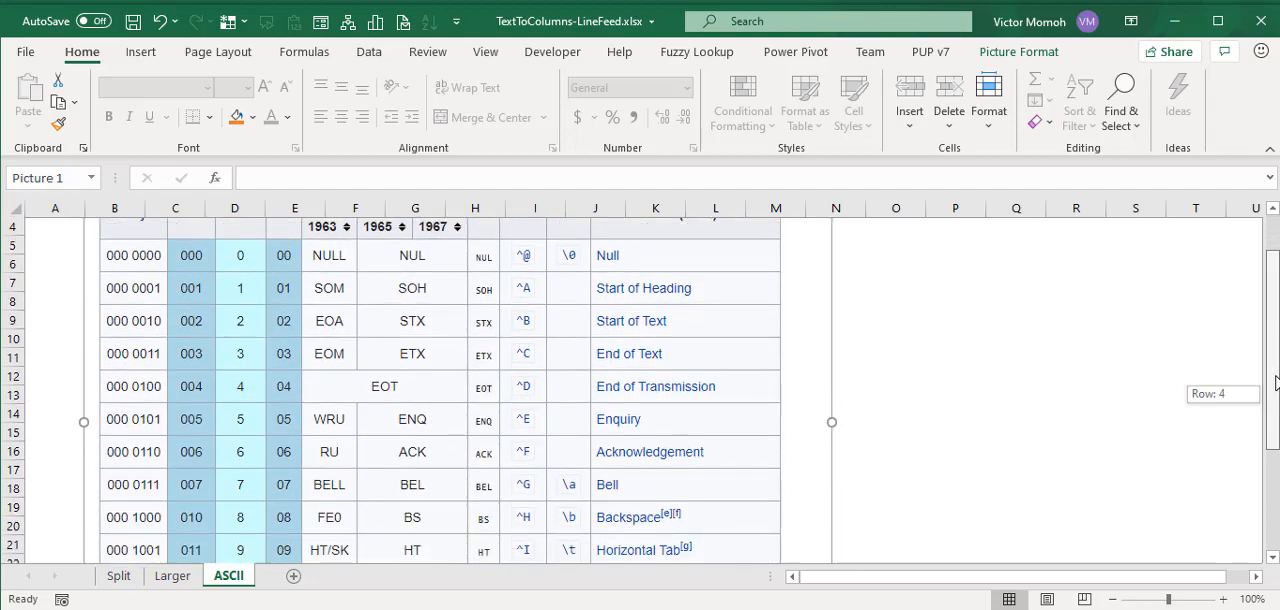
scroll(down, 3)
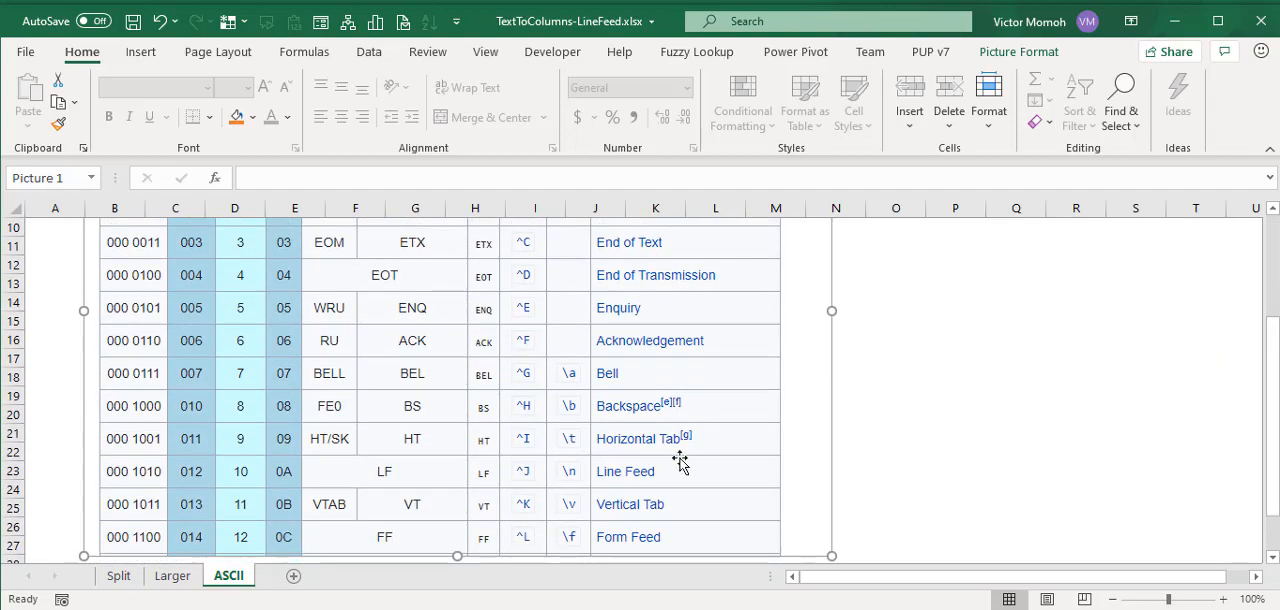
mouse_move(648, 480)
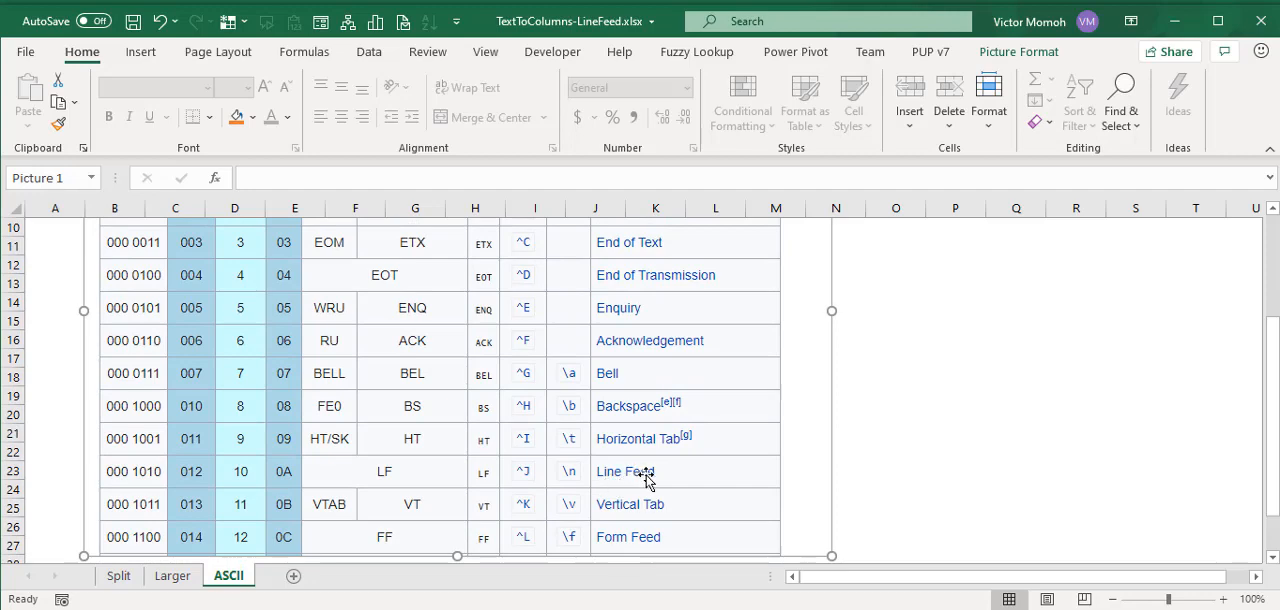
mouse_move(244, 476)
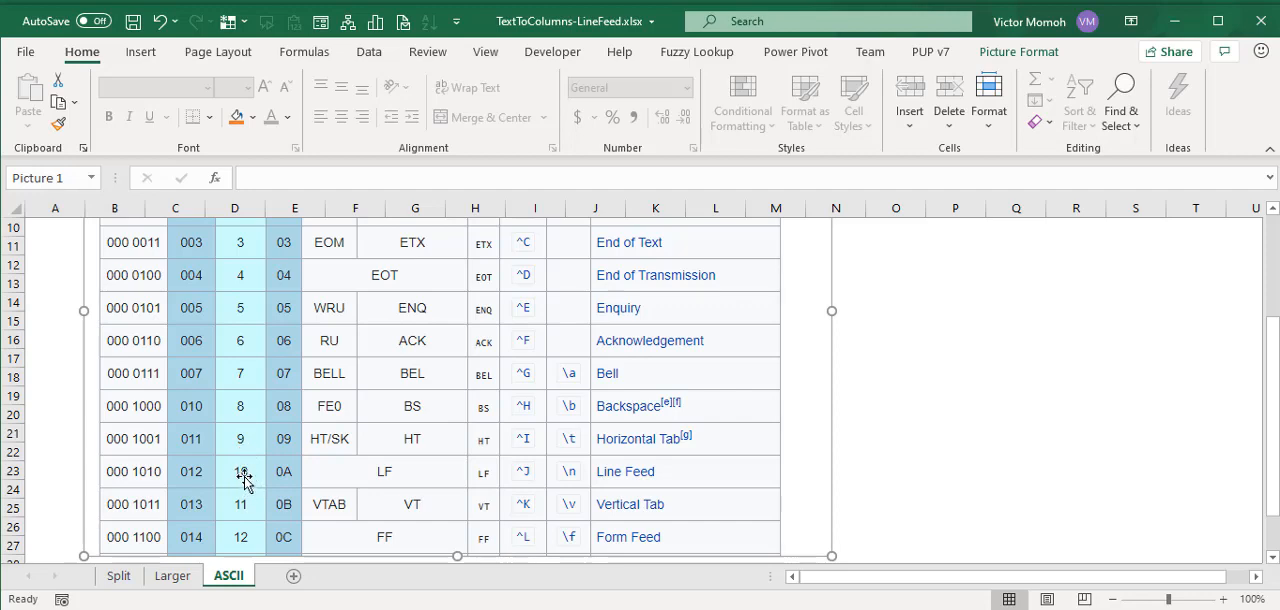
mouse_move(244, 470)
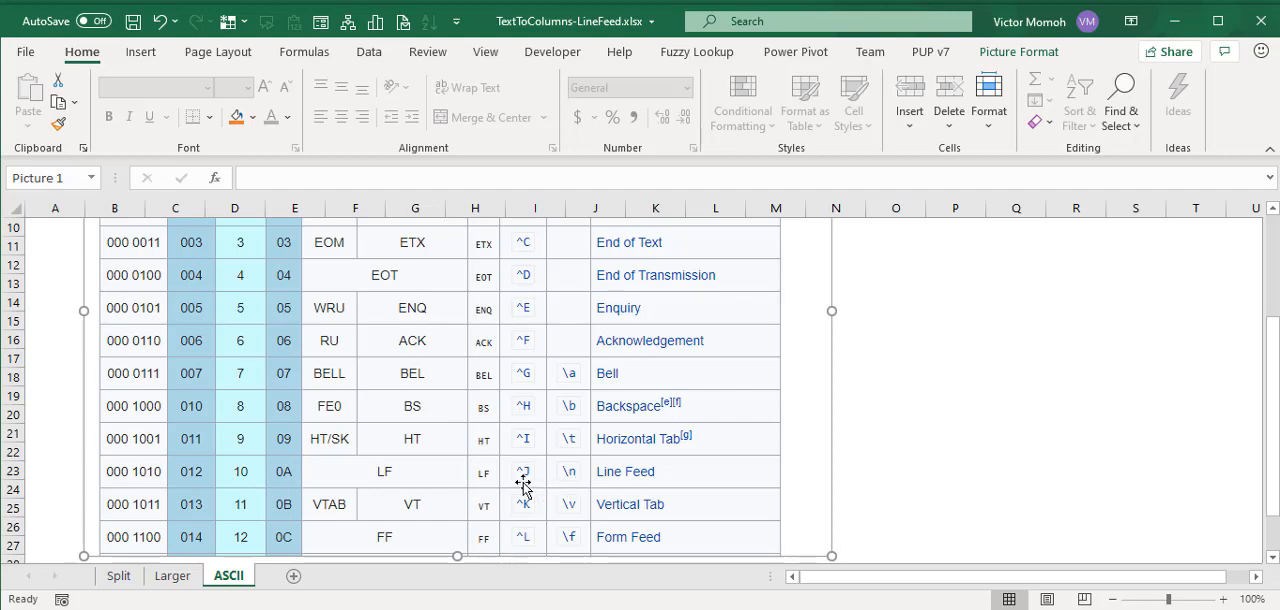
mouse_move(532, 488)
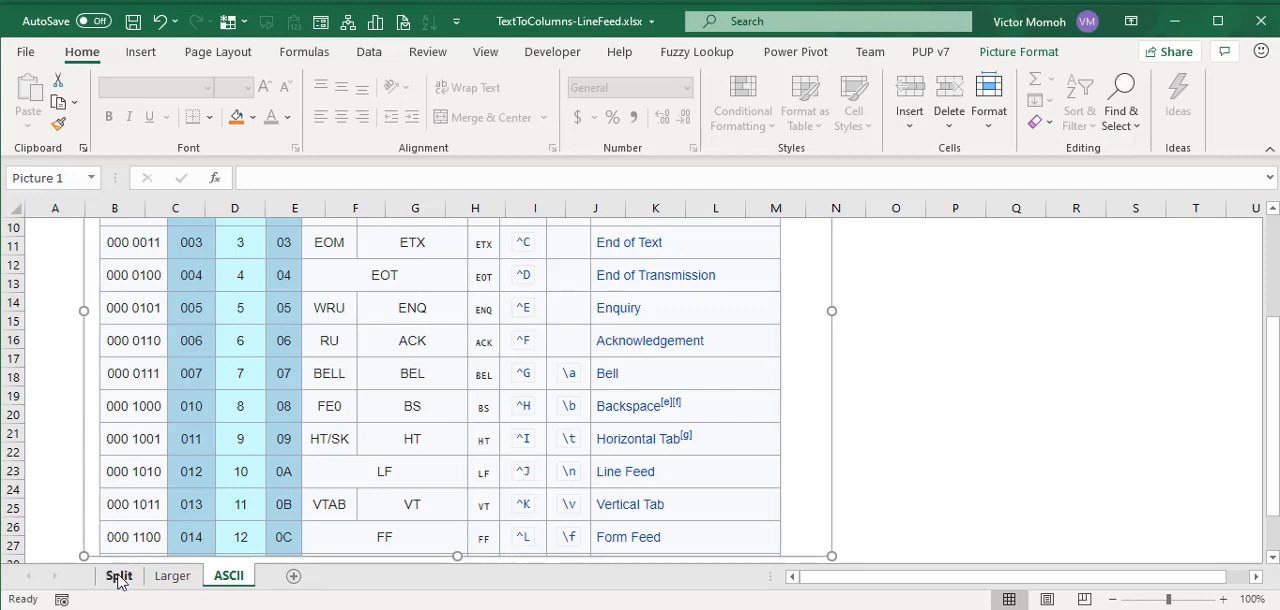
- On the Split sheet, enter =CHAR(10) in J2 to show the invisible line-feed character
click(120, 576)
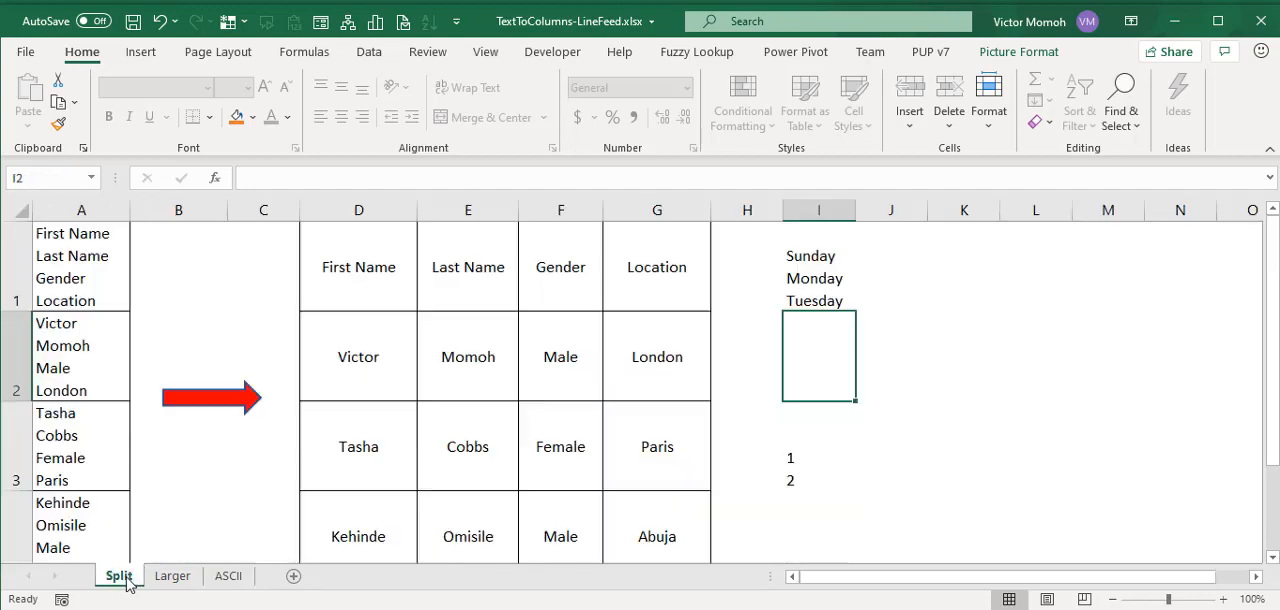
click(890, 356)
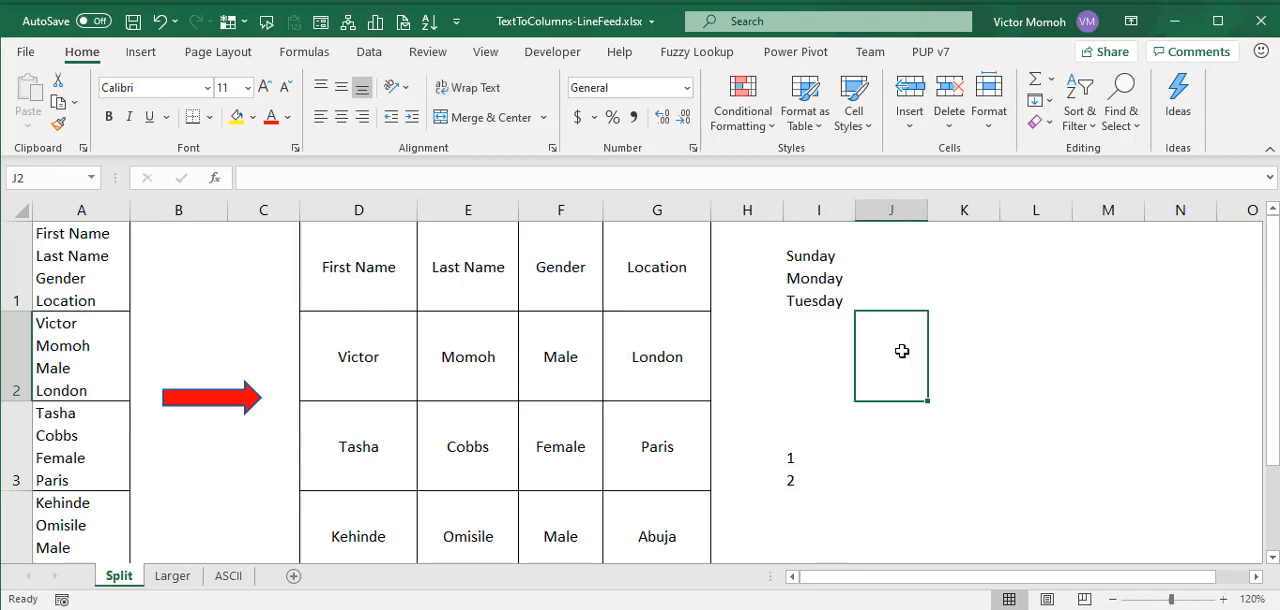
text(=char)
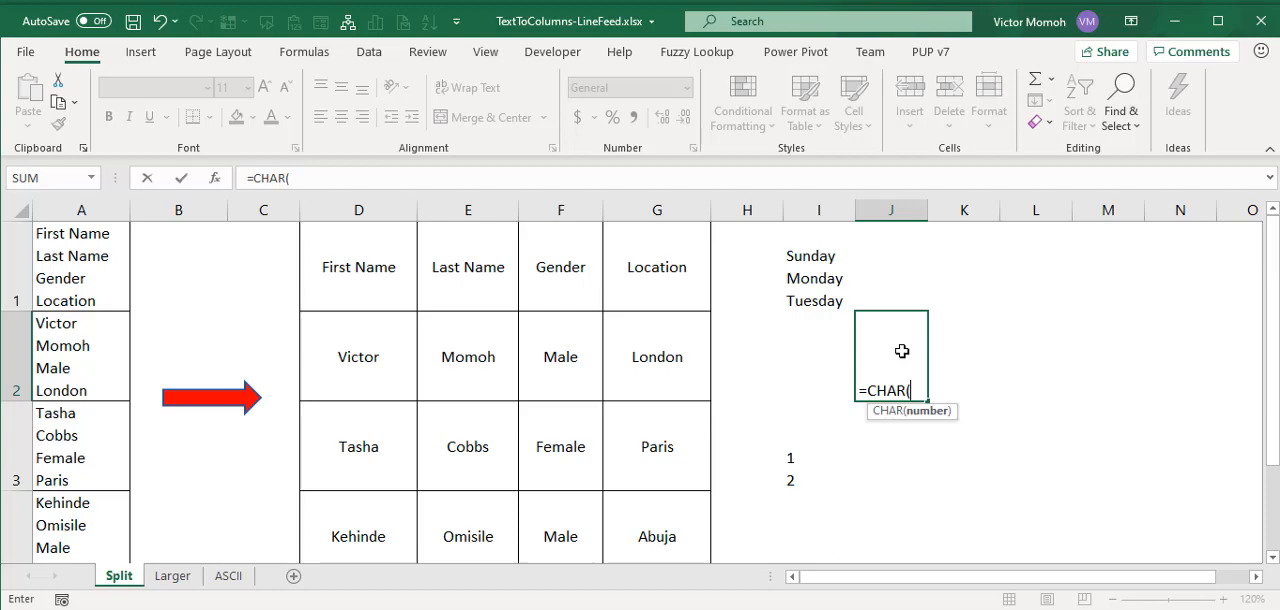
text(10))
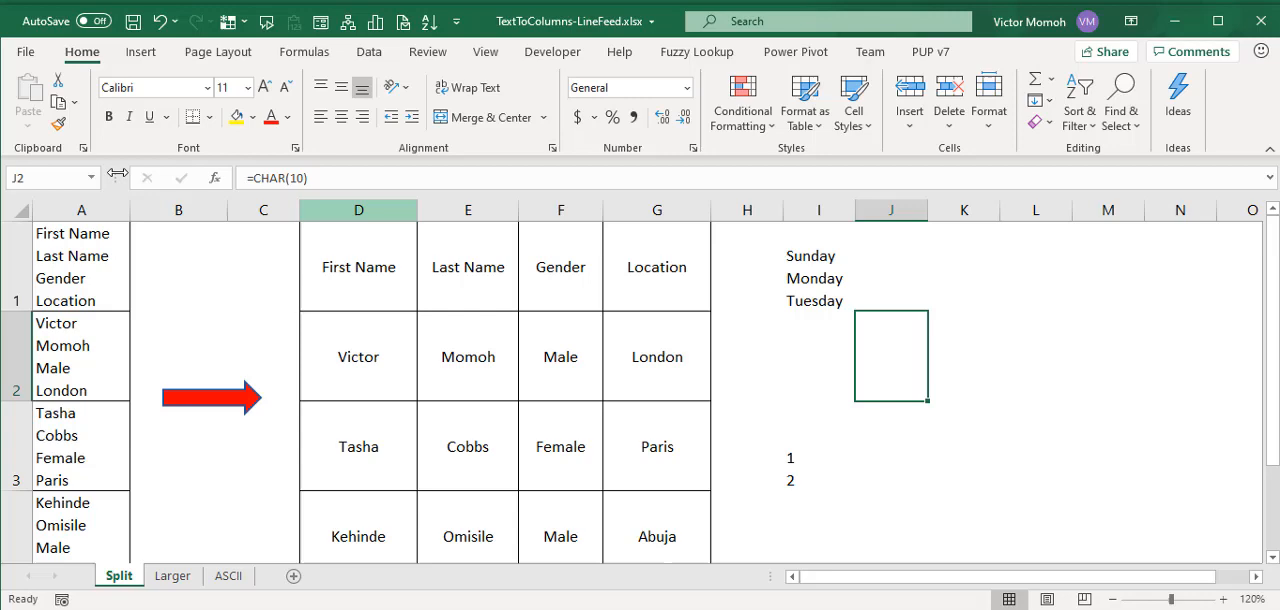
click(80, 266)
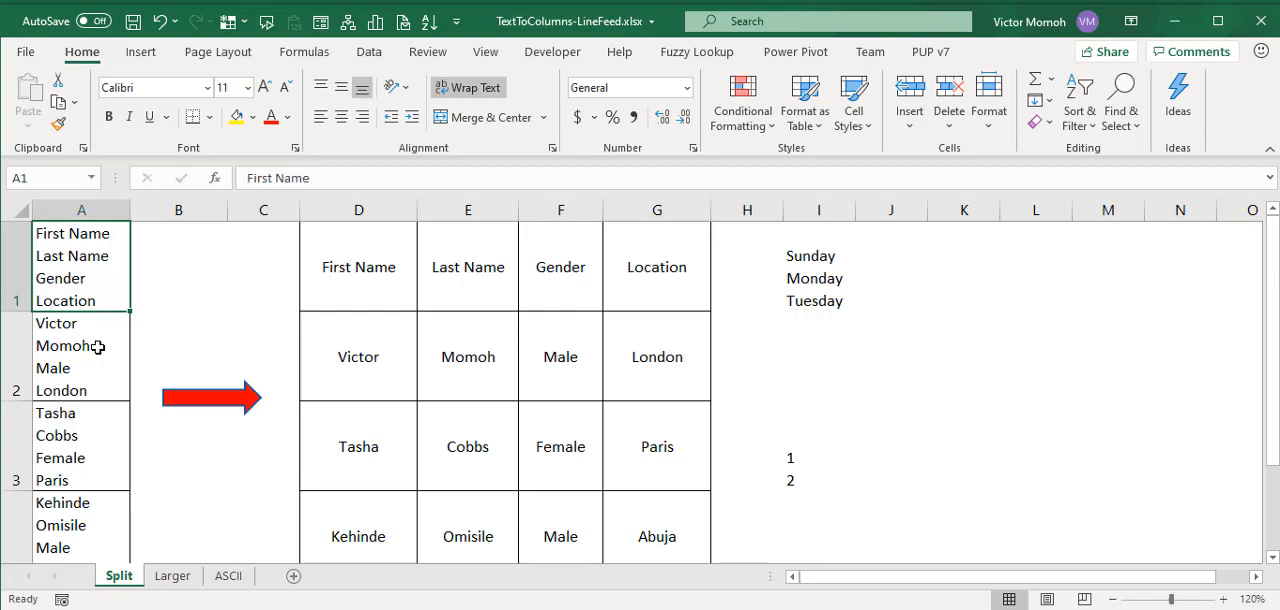
- Delete column I's practice entries, then select all multi-line records down column A from A1
click(818, 208)
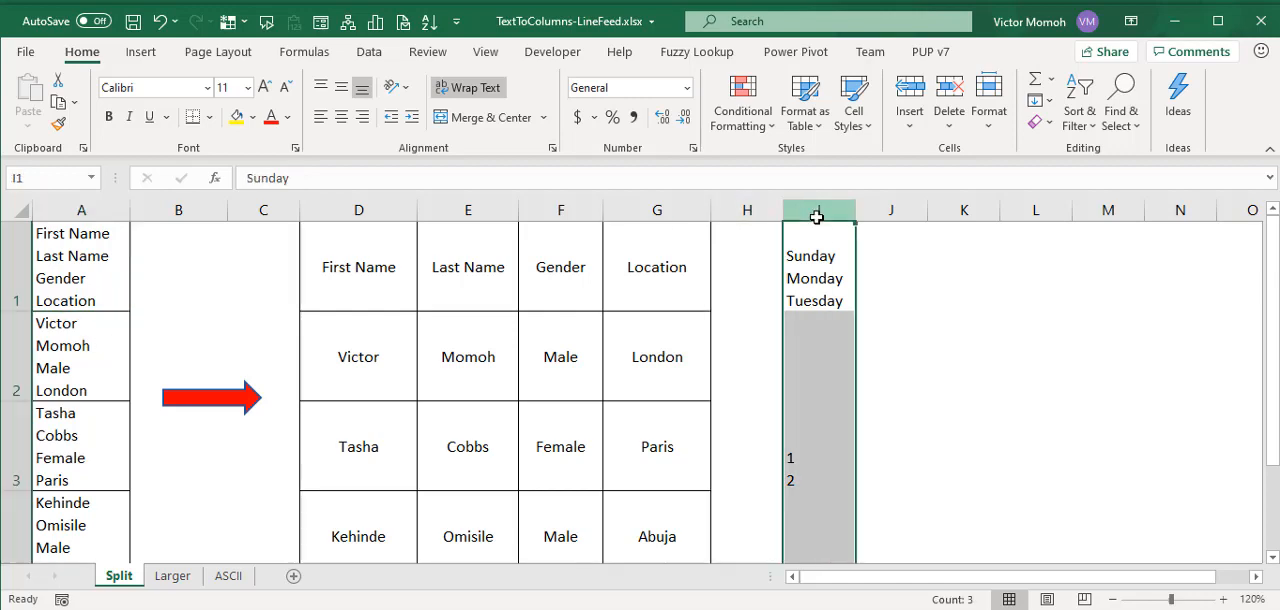
key(Delete)
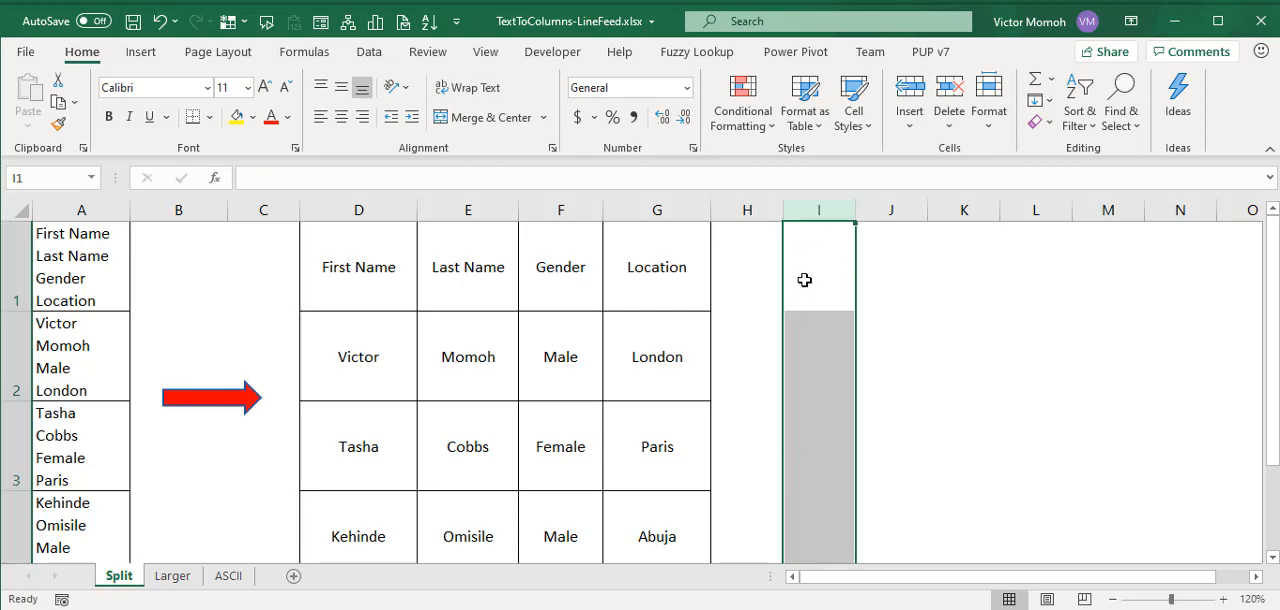
click(80, 268)
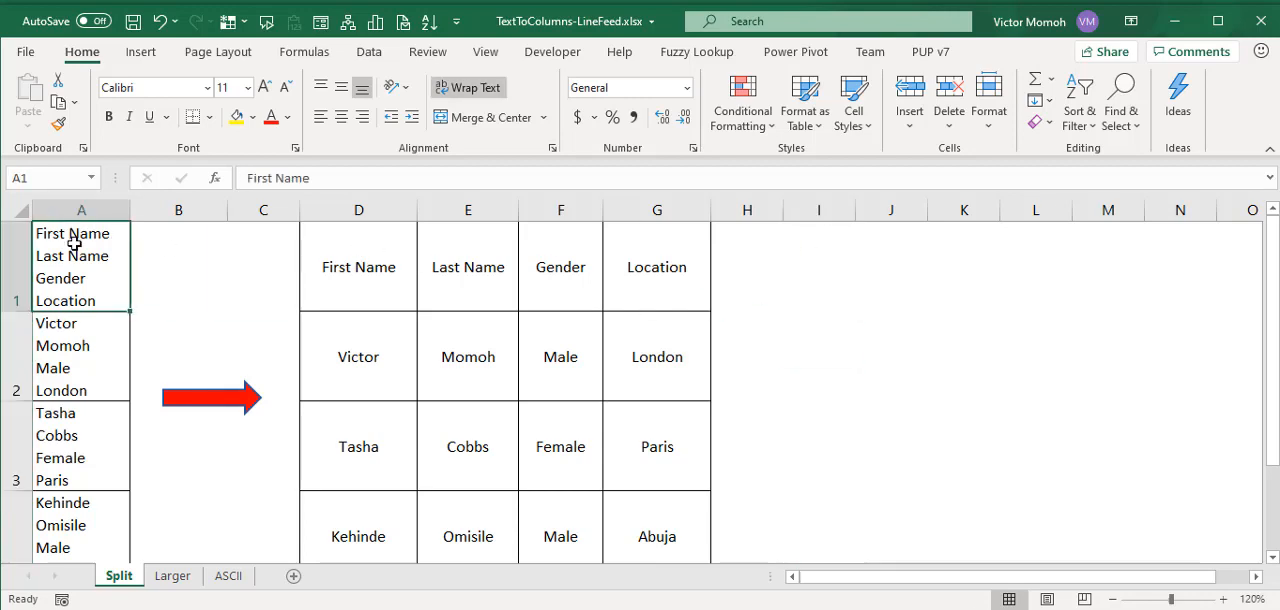
mouse_move(98, 276)
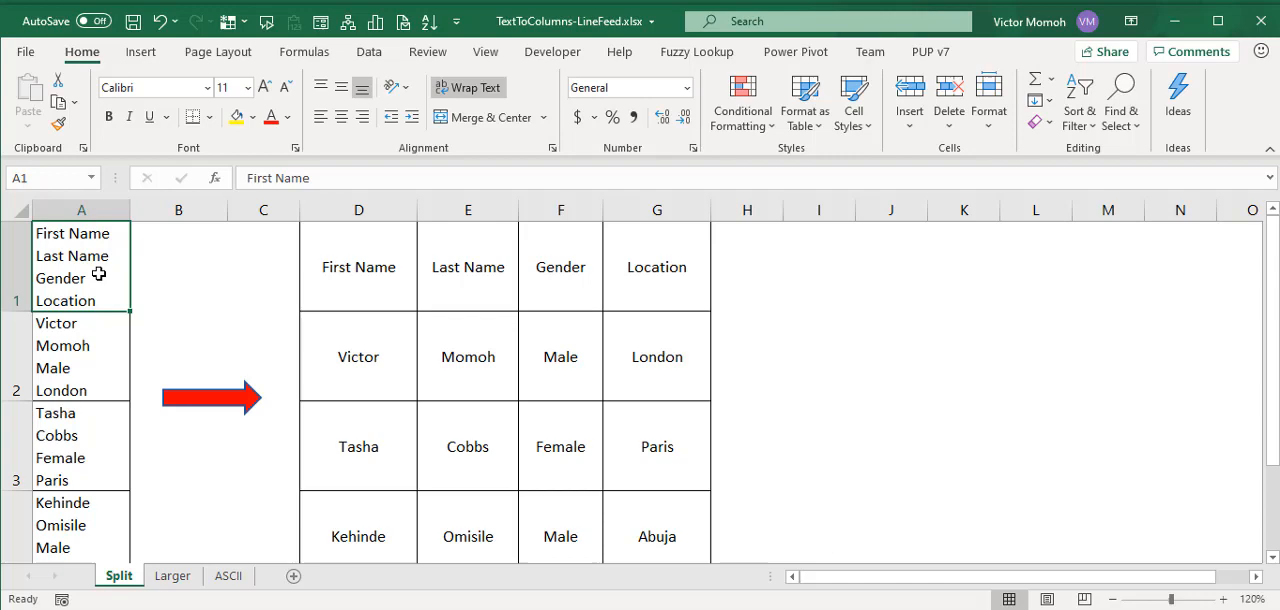
key(ctrl+shift+down)
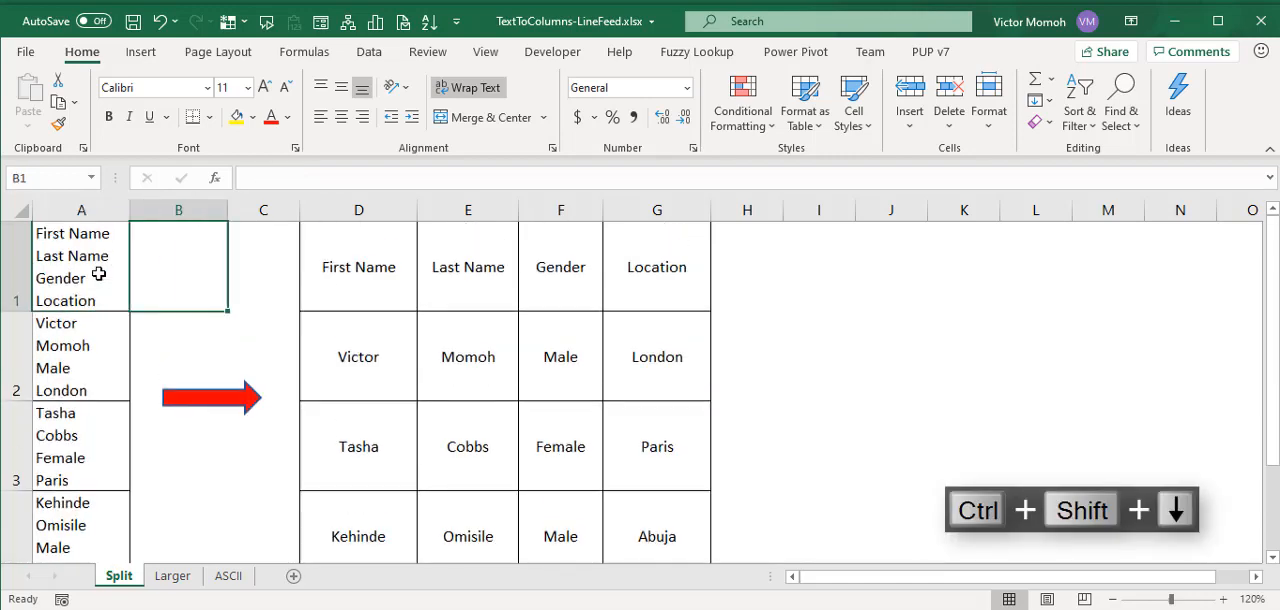
key(ctrl+shift+down)
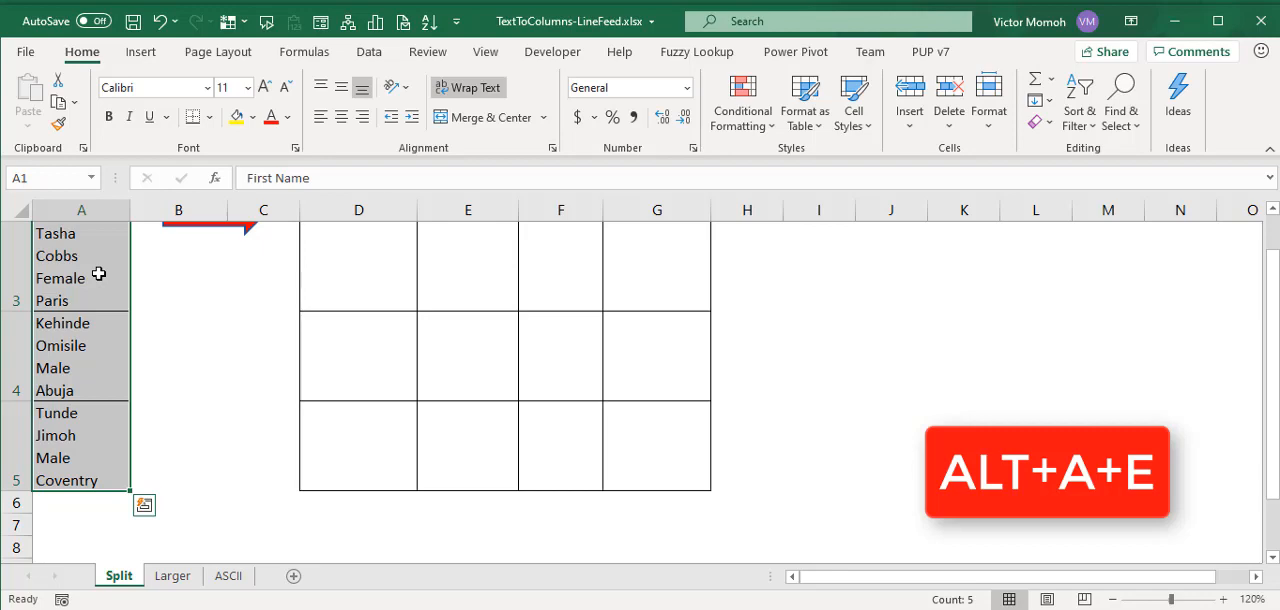
- Start Text to Columns as Delimited with Other delimiter set to a line feed via Ctrl+J
click(368, 52)
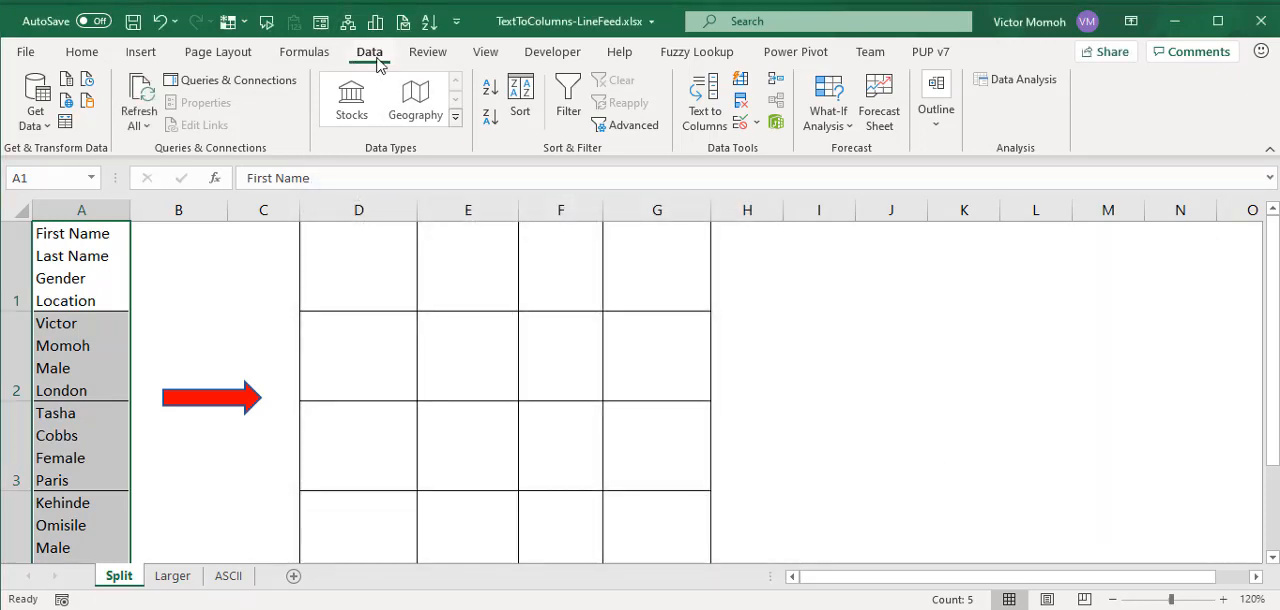
mouse_move(704, 104)
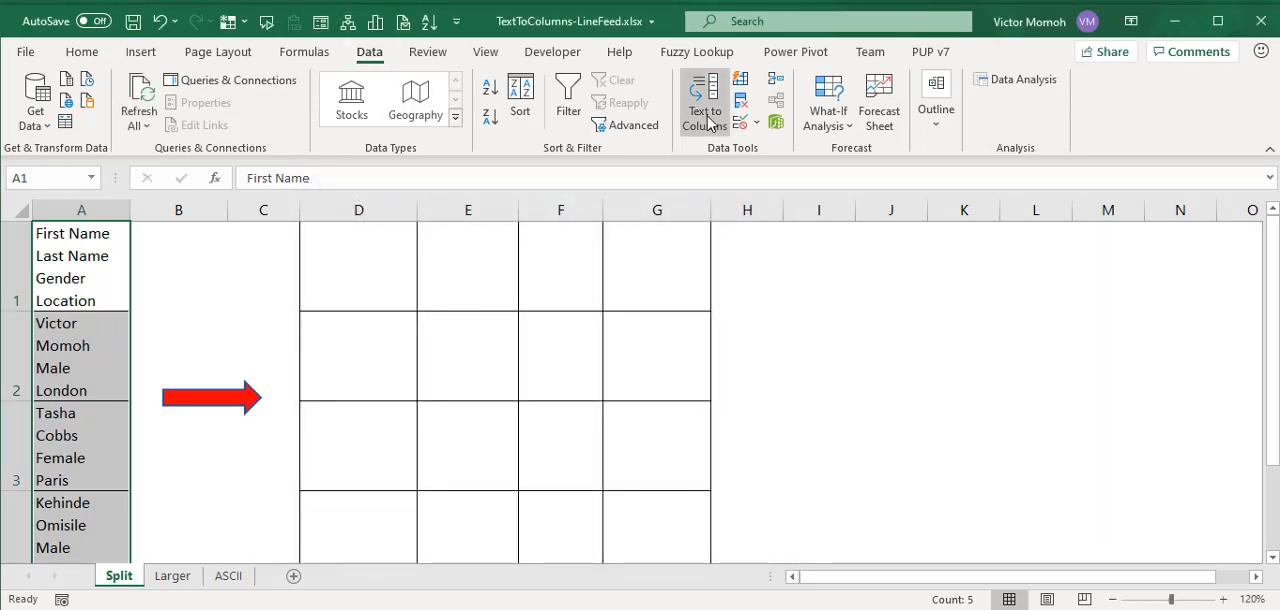
click(704, 100)
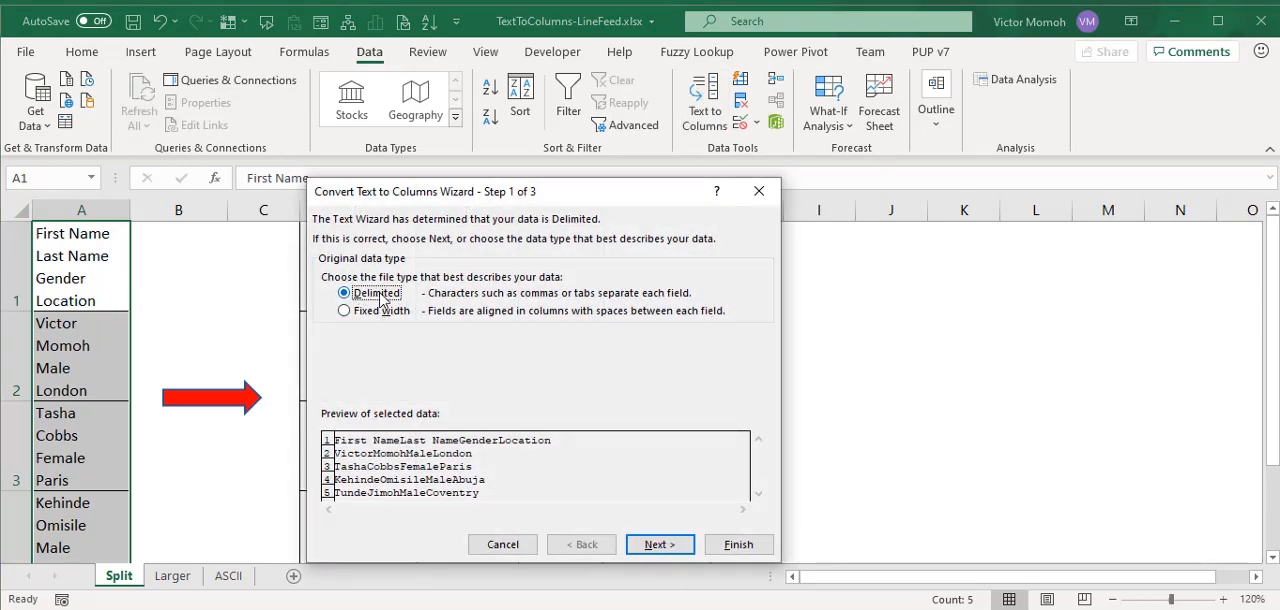
mouse_move(688, 162)
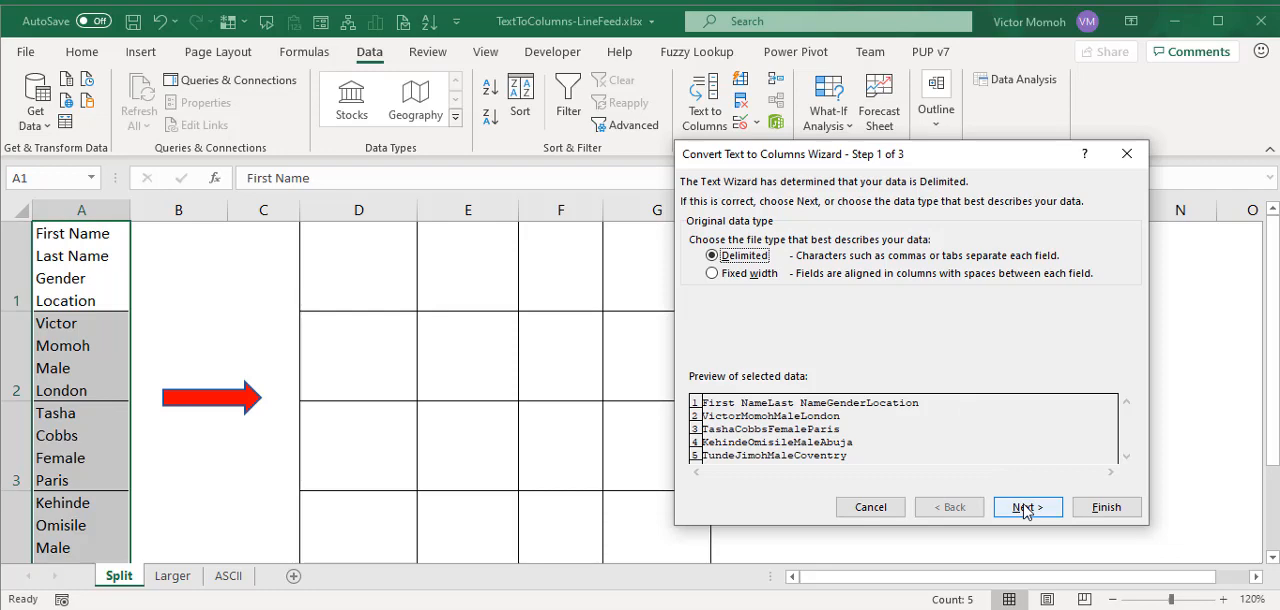
click(1026, 508)
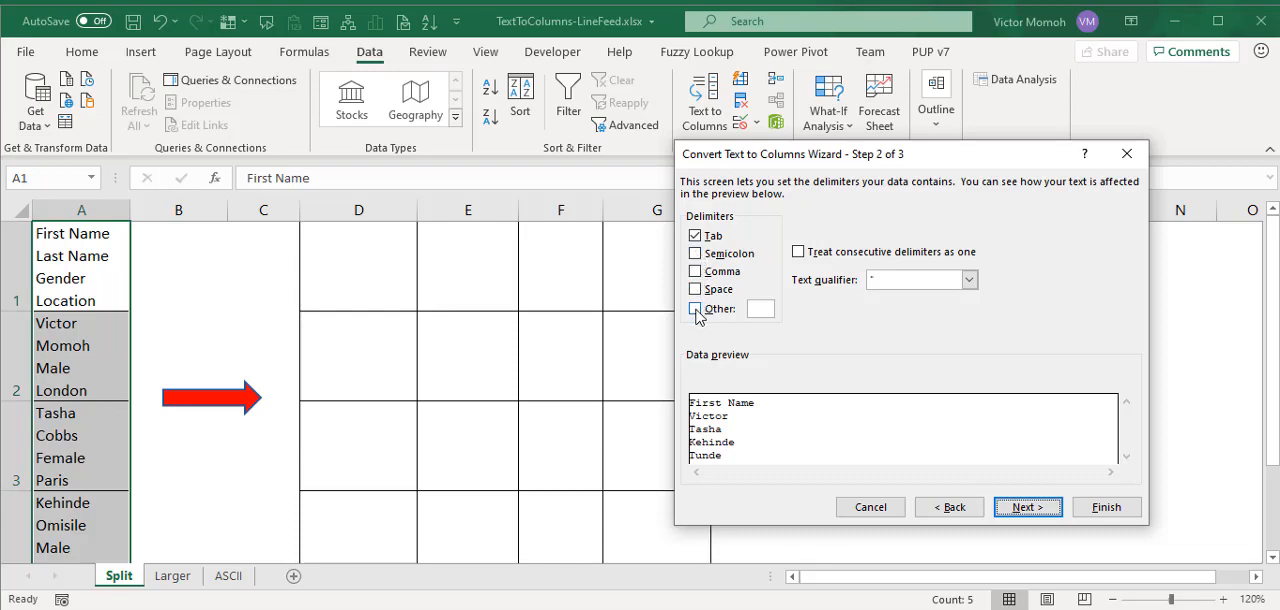
click(696, 308)
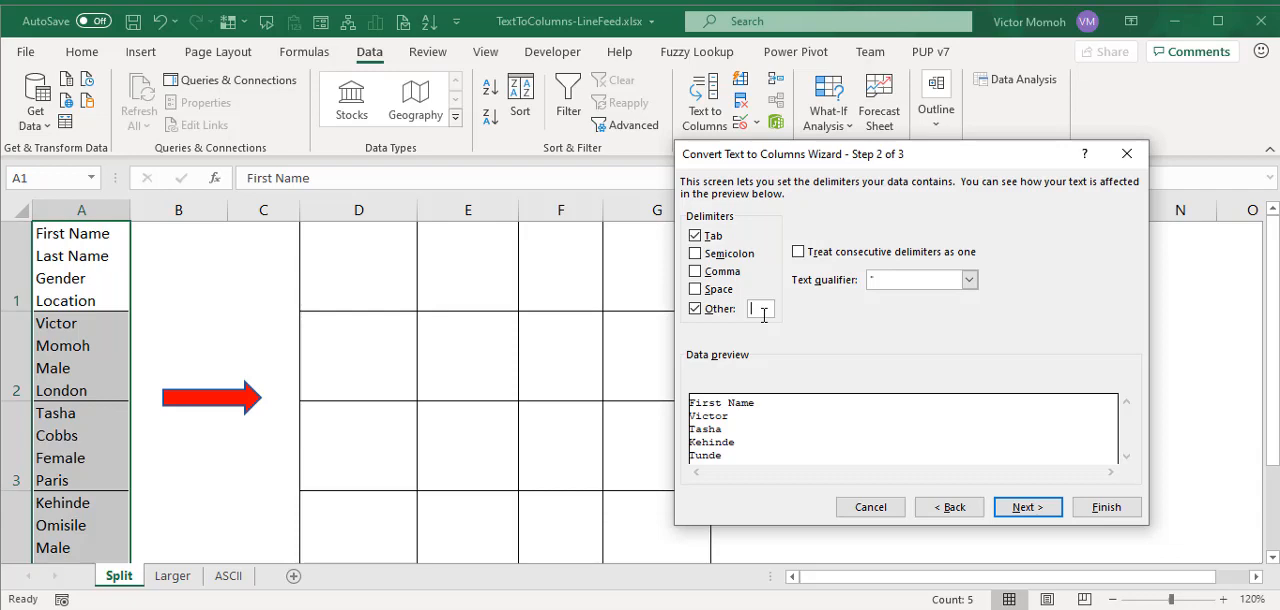
key(ctrl+j)
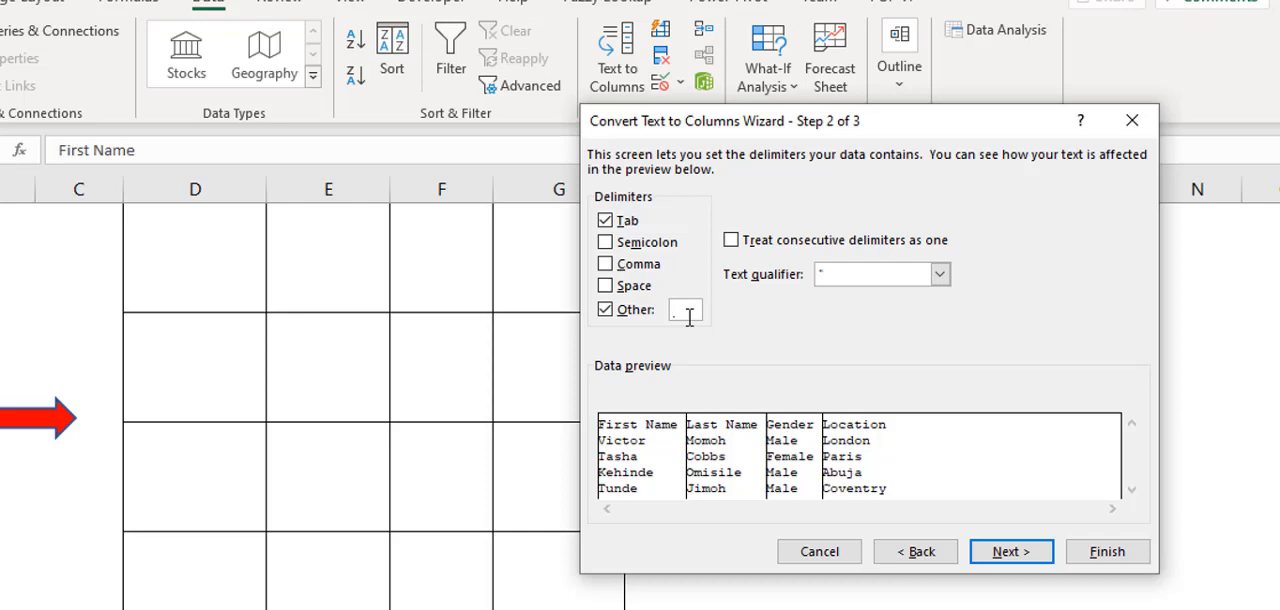
mouse_move(910, 464)
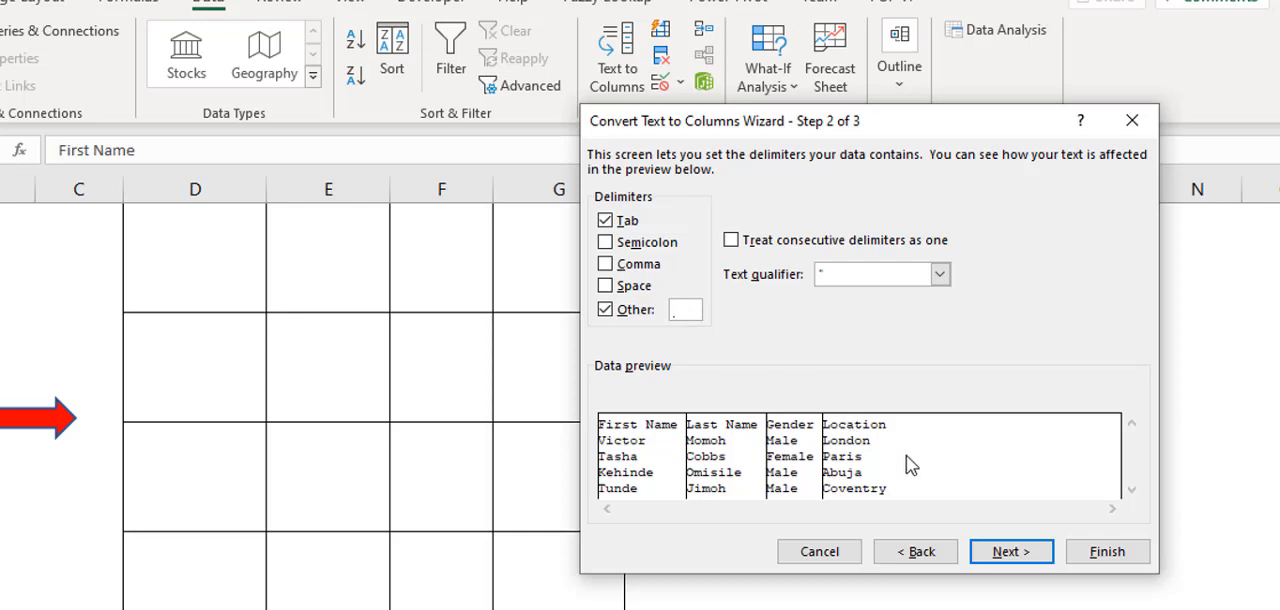
- Set the destination to $D$1, finish the split and confirm replacing existing cells
click(1012, 552)
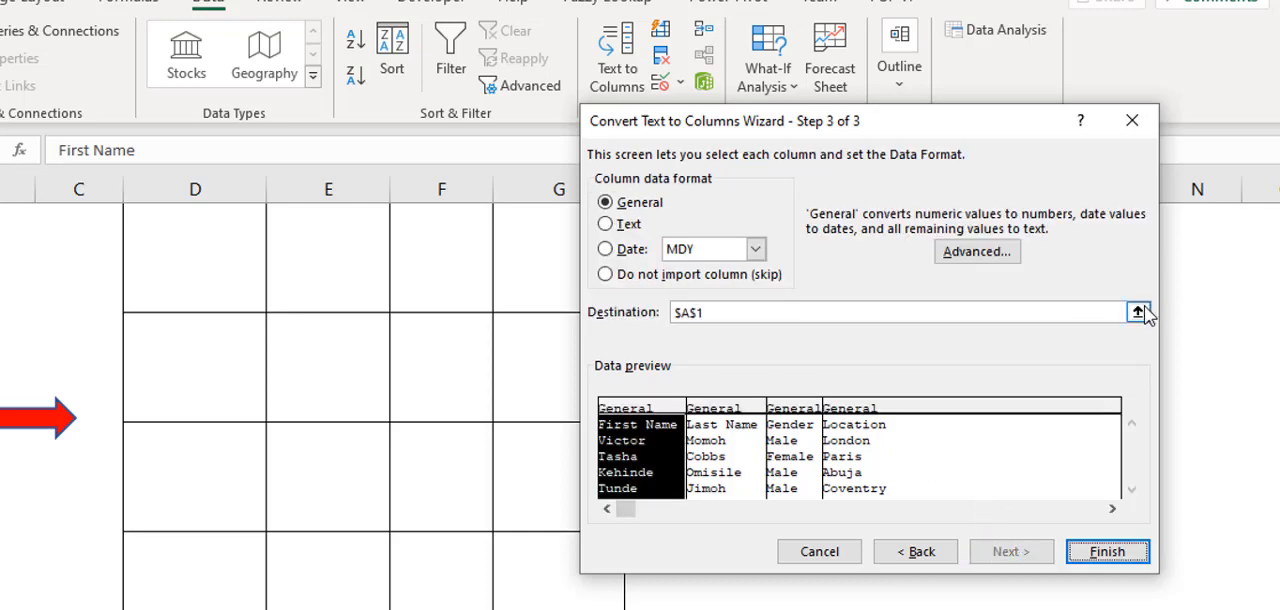
click(1138, 312)
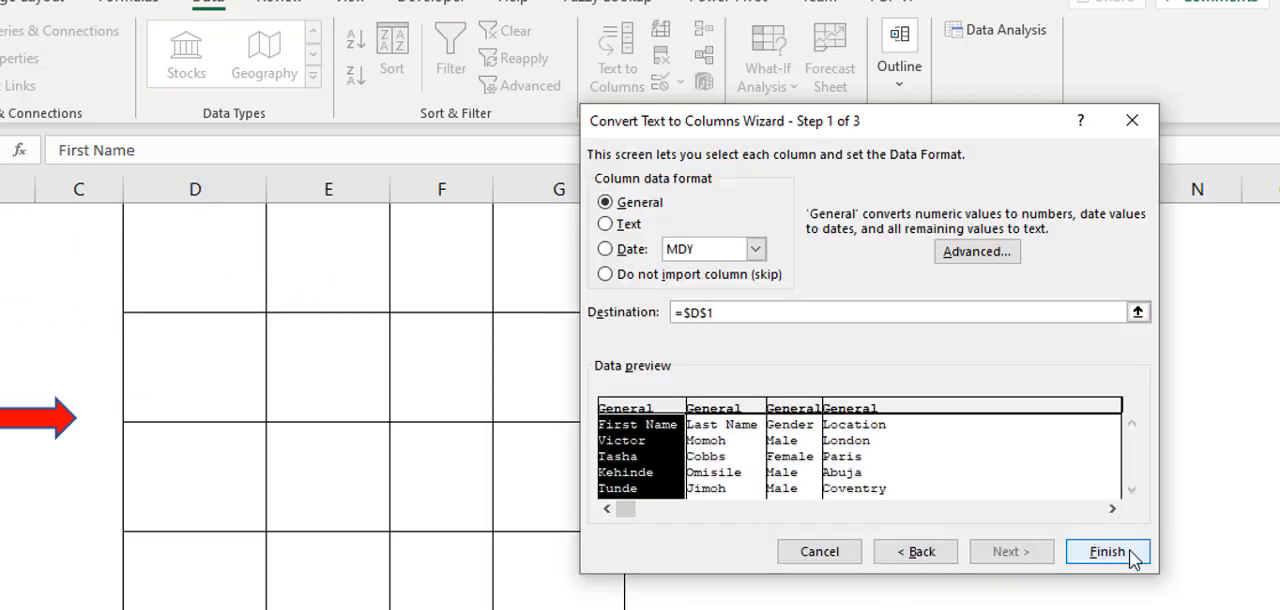
click(1108, 552)
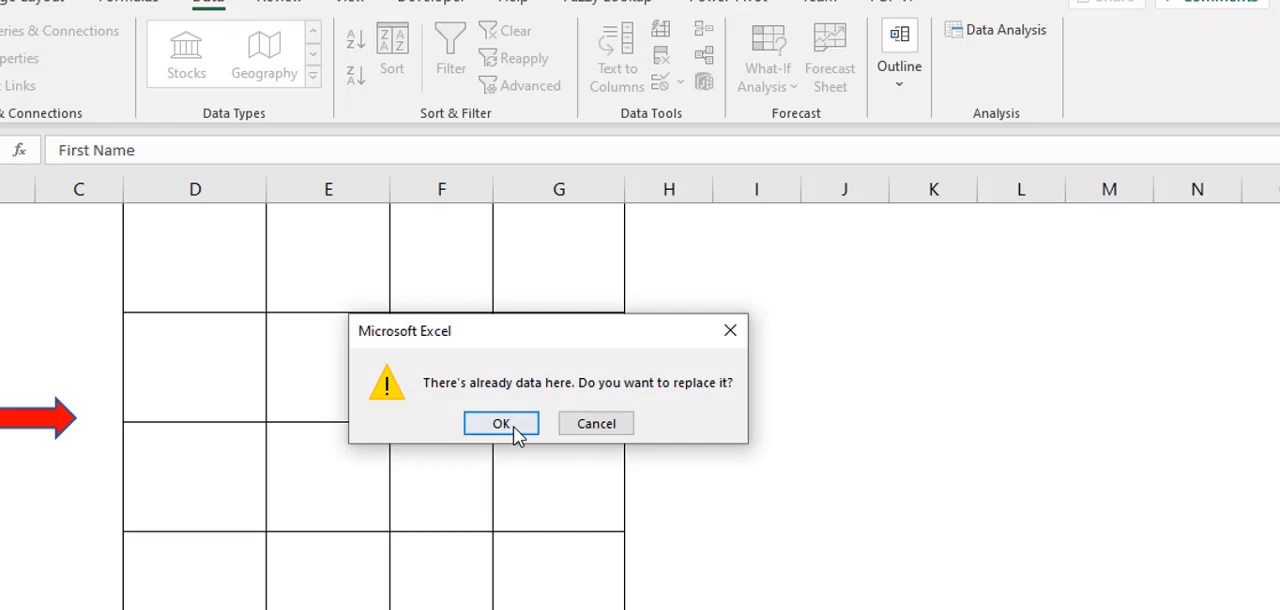
click(500, 424)
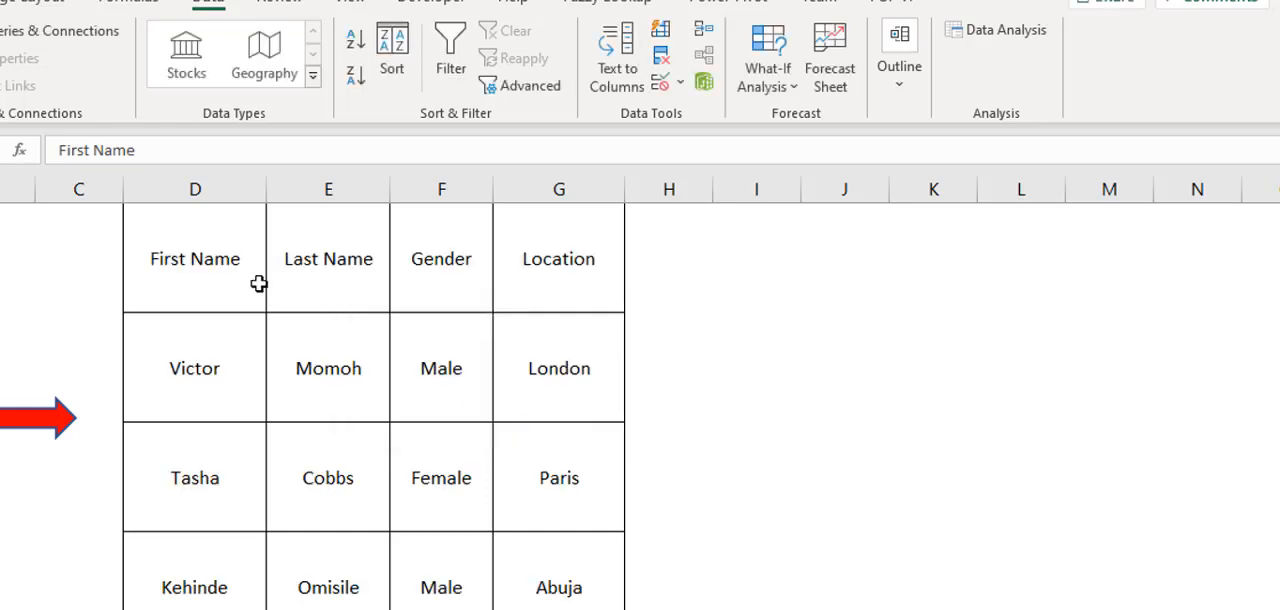
mouse_move(212, 258)
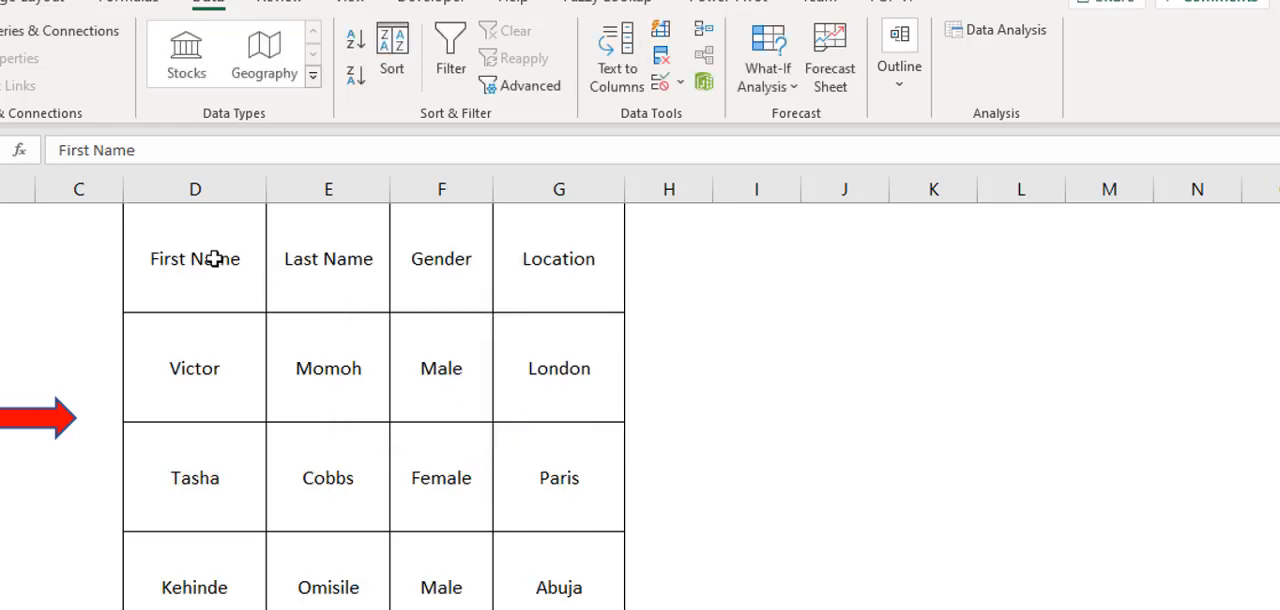
- Repeat Text to Columns with the remembered line-feed delimiter, refilling First Name to Location in D:G
scroll(down, 3)
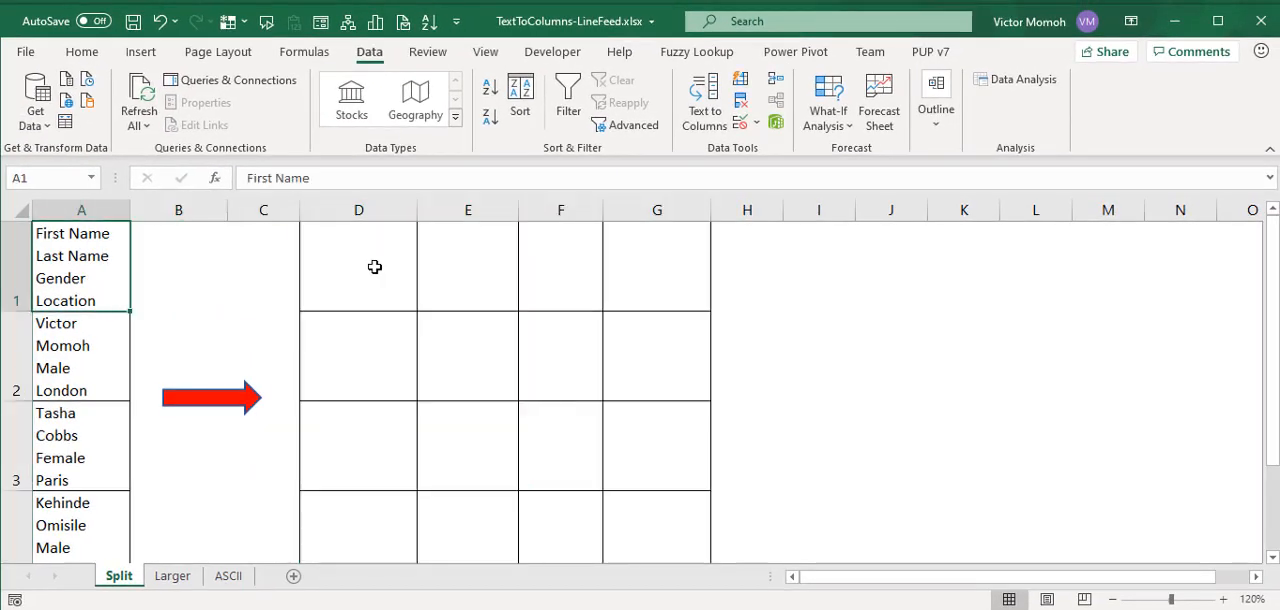
scroll(down, 3)
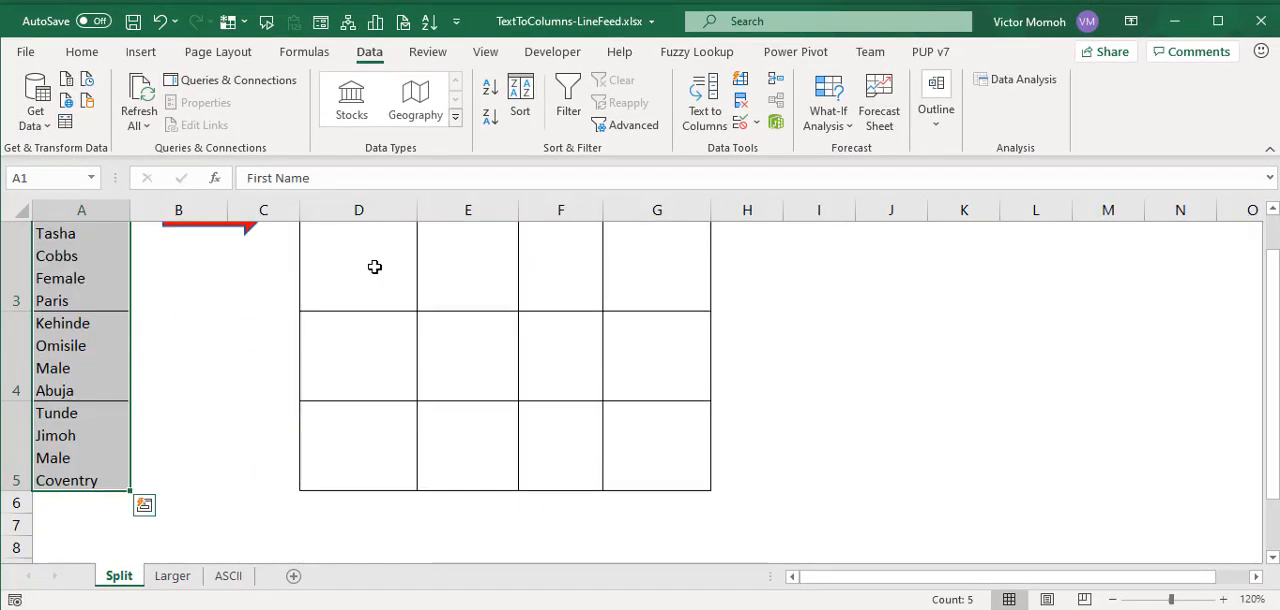
click(704, 100)
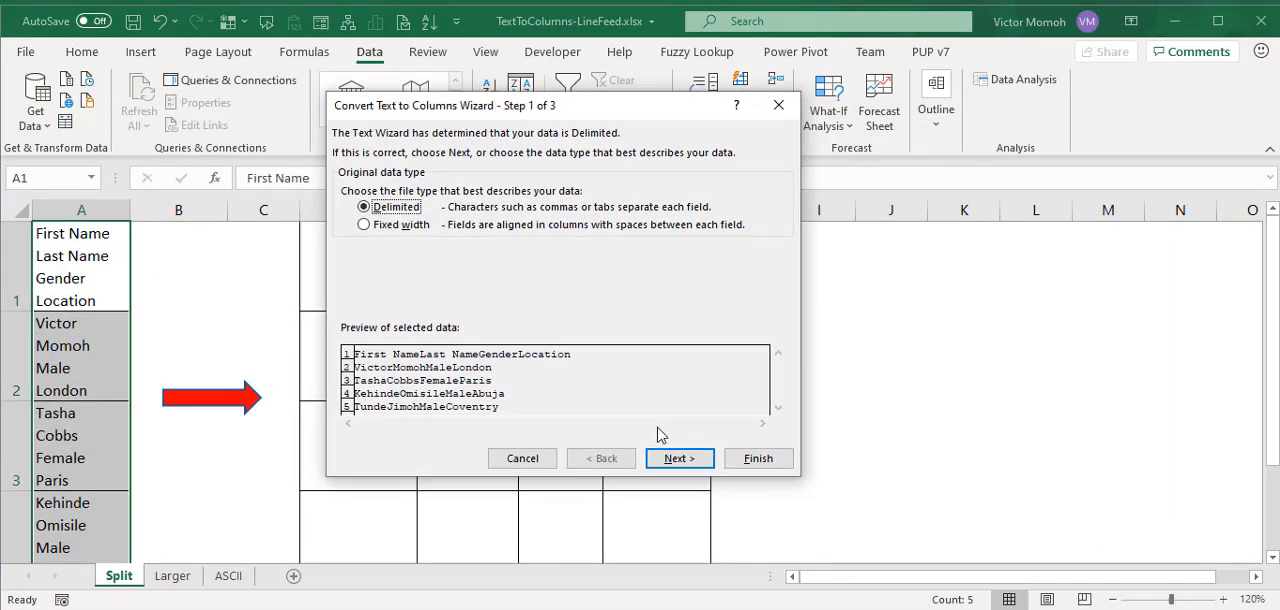
click(680, 458)
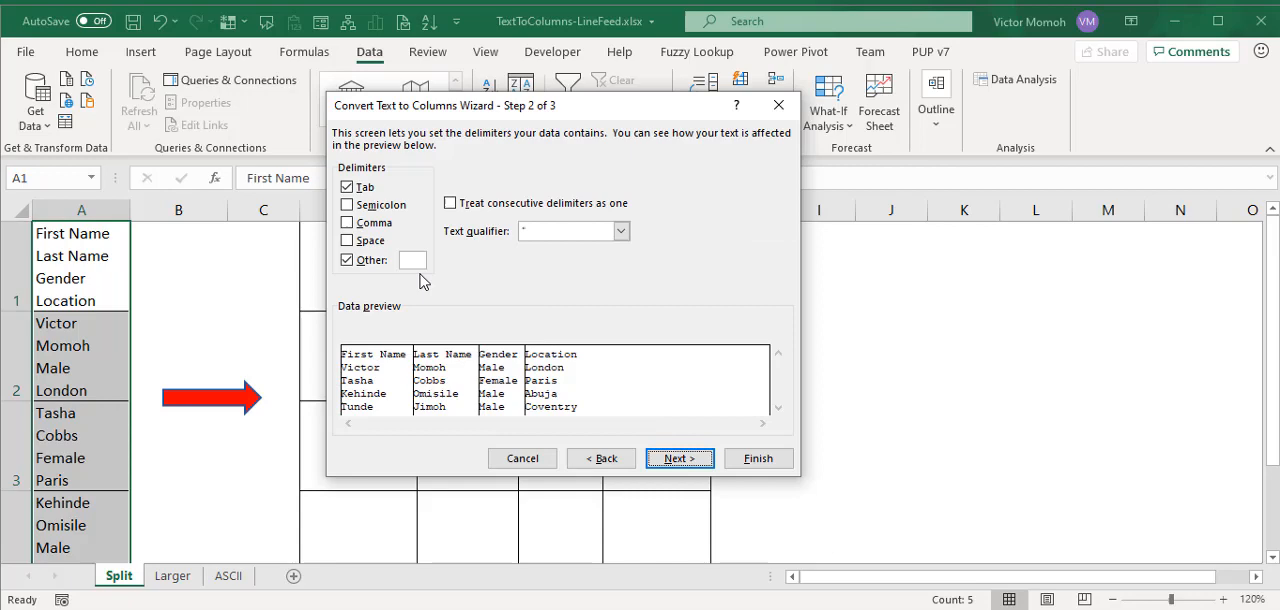
text(|)
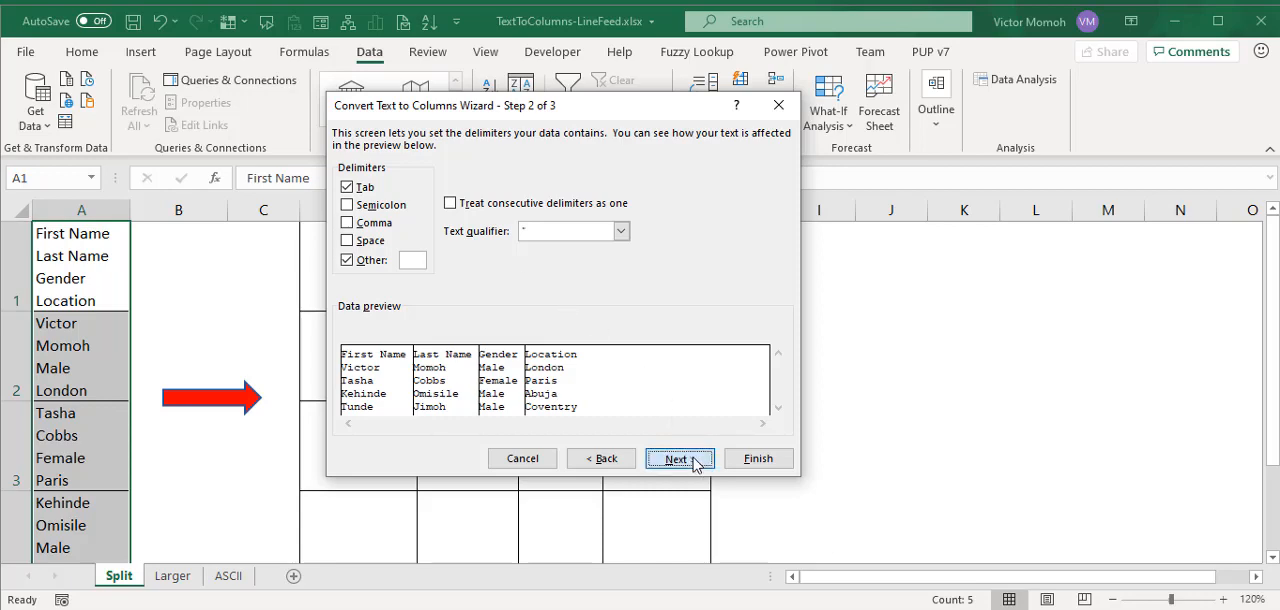
click(680, 458)
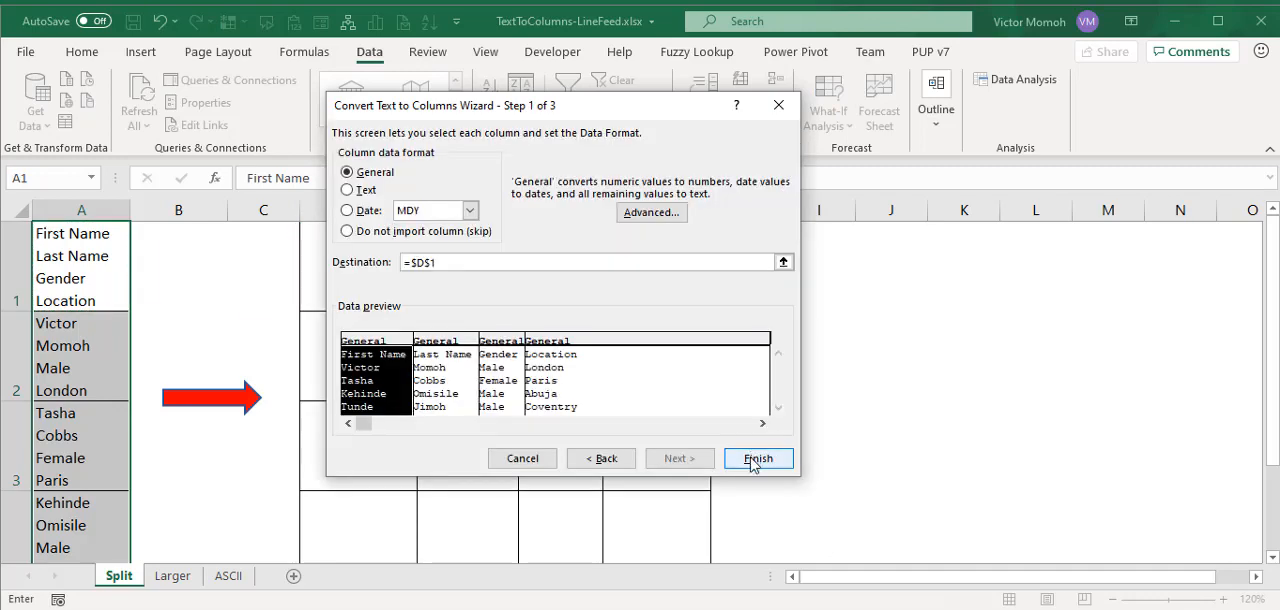
click(756, 458)
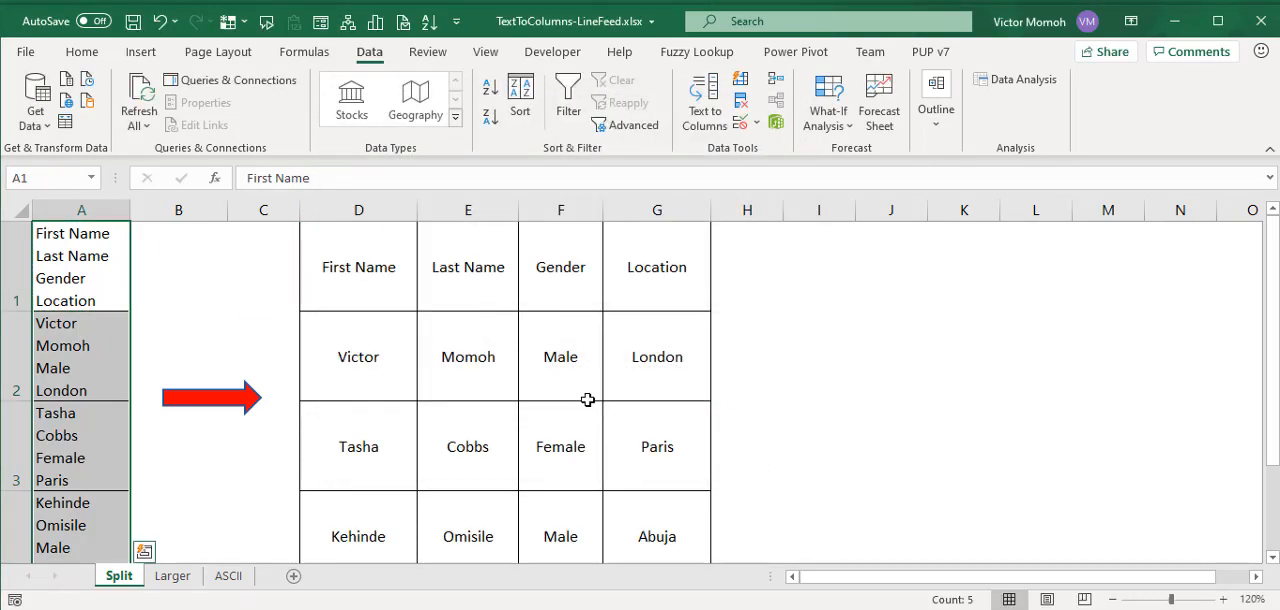
- Place a =CHAR(10) line-feed demo in a cell beside the split table and review the result cells
click(358, 268)
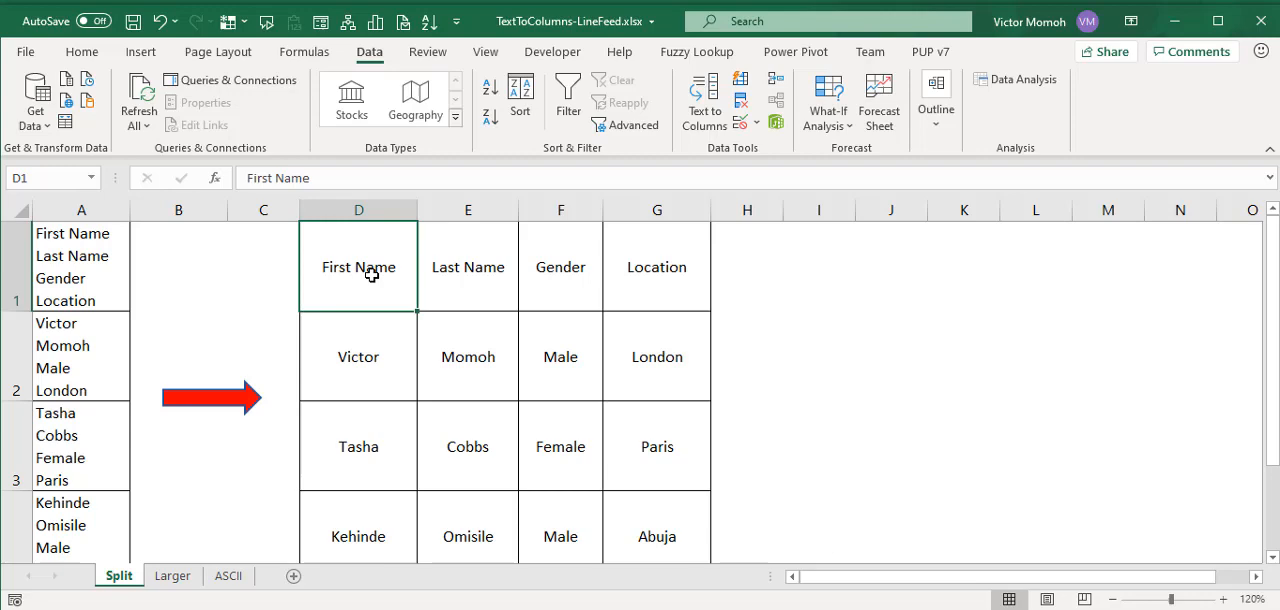
click(818, 266)
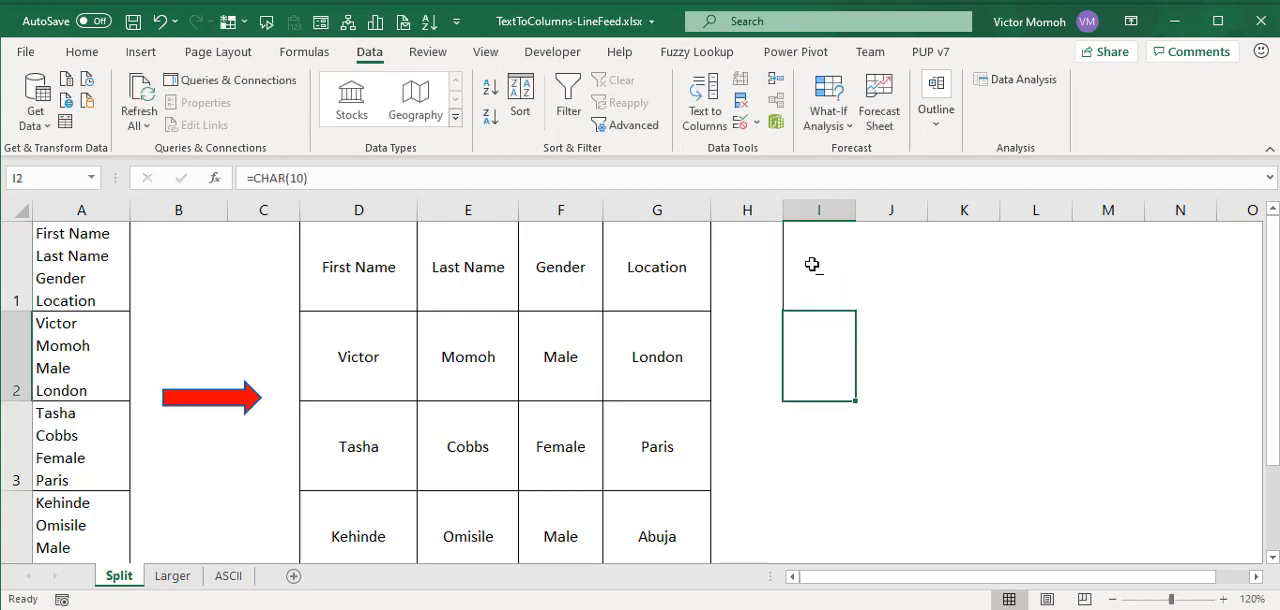
click(818, 266)
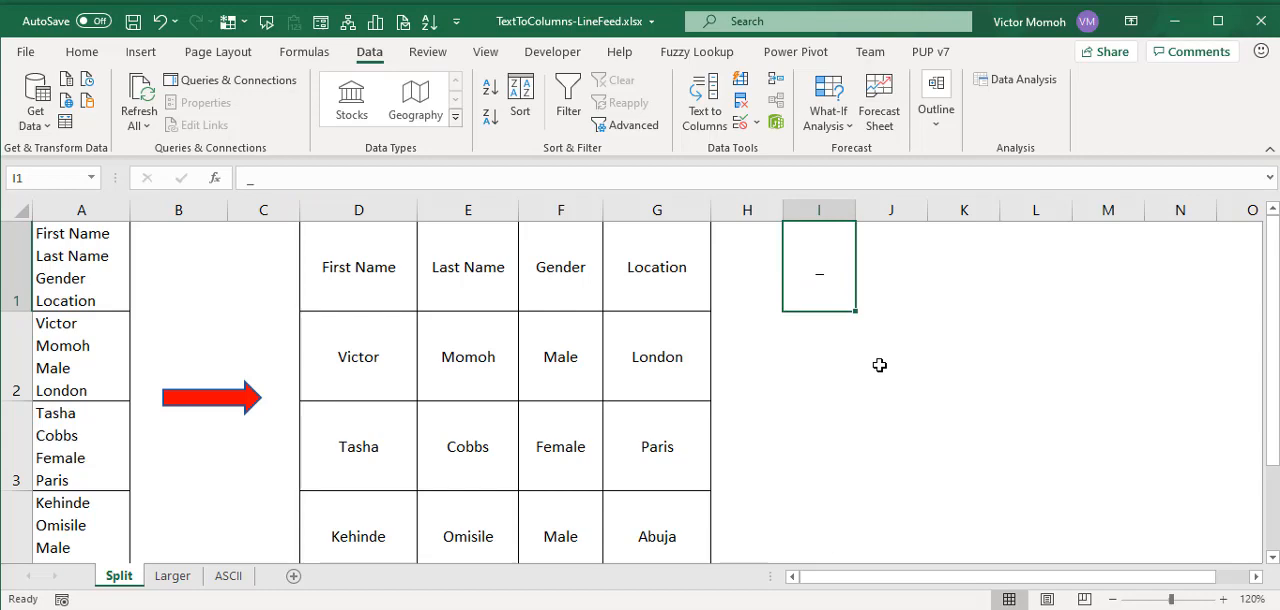
mouse_move(416, 316)
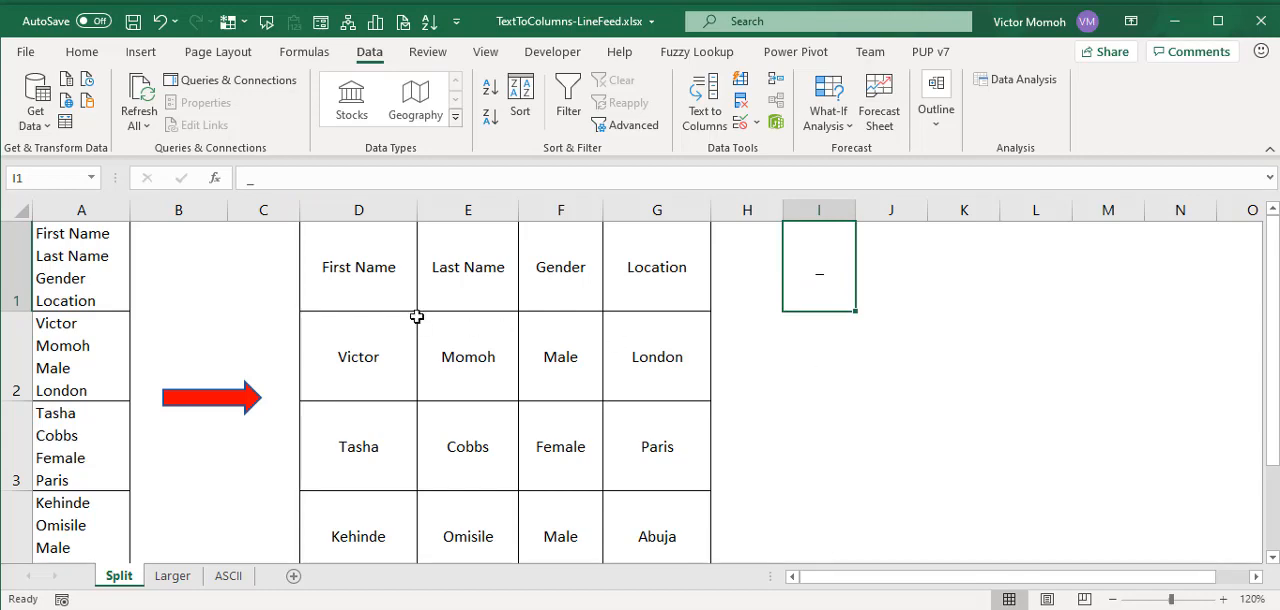
click(358, 266)
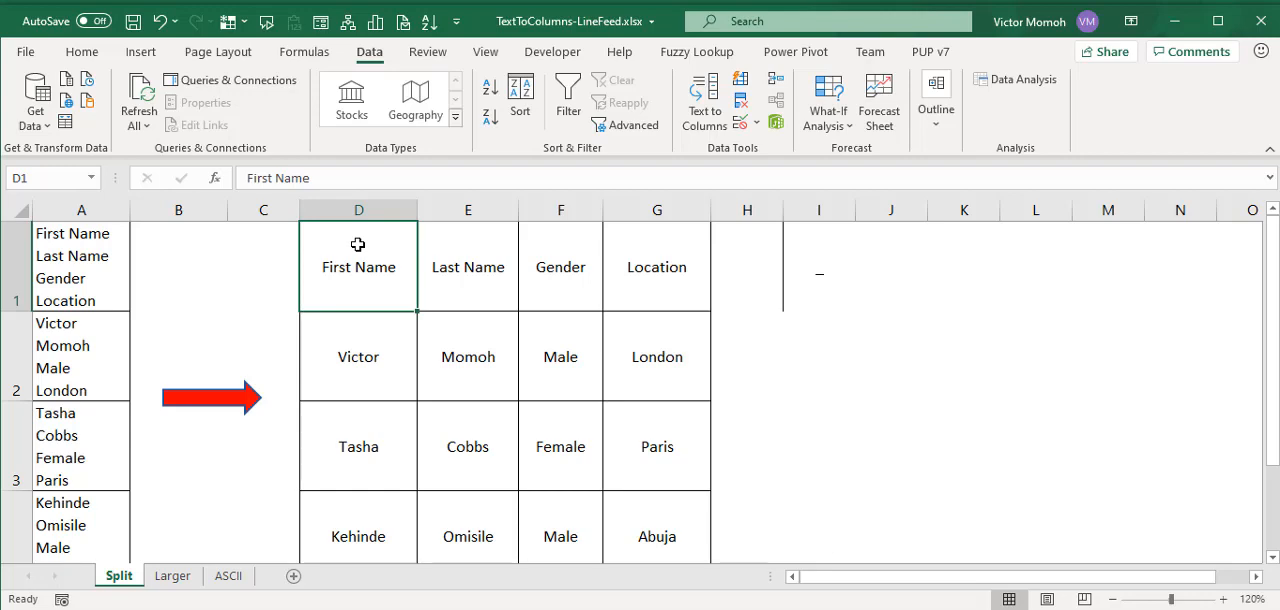
mouse_move(230, 464)
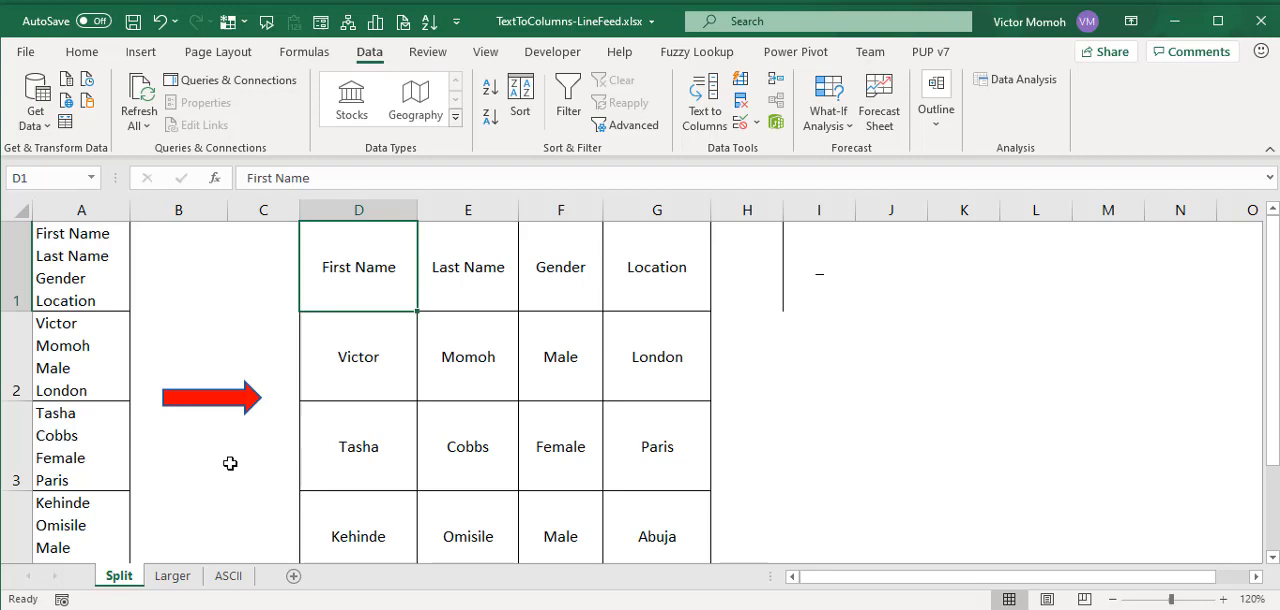
- Switch to the Larger sheet and select its records A1:A101
click(172, 576)
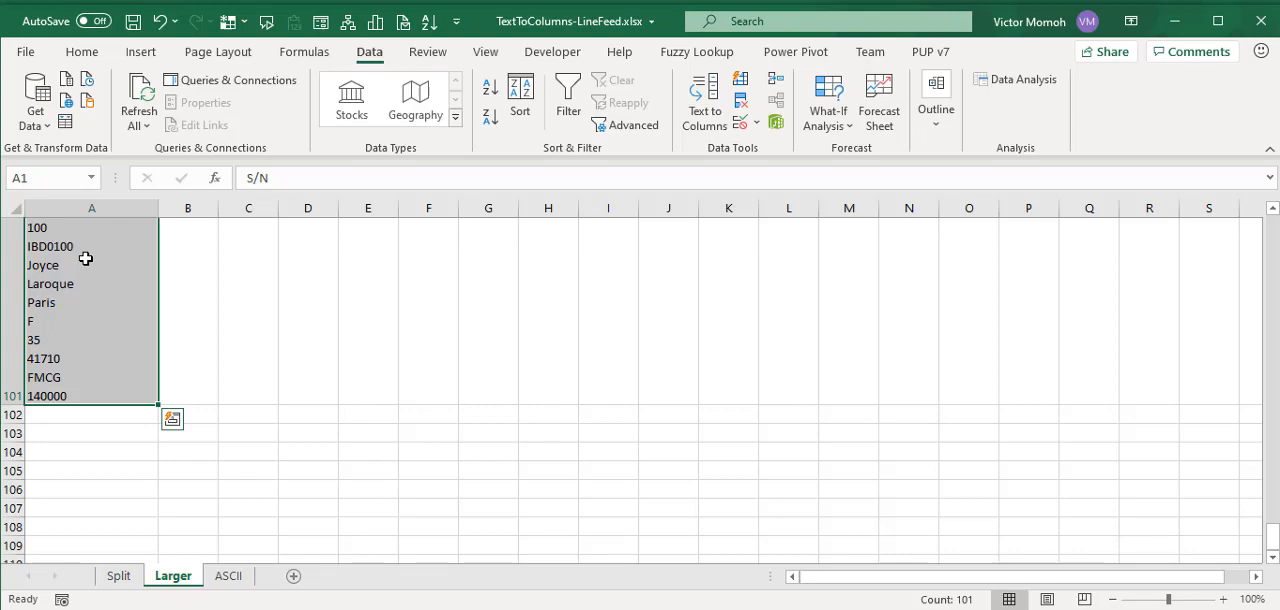
mouse_move(708, 308)
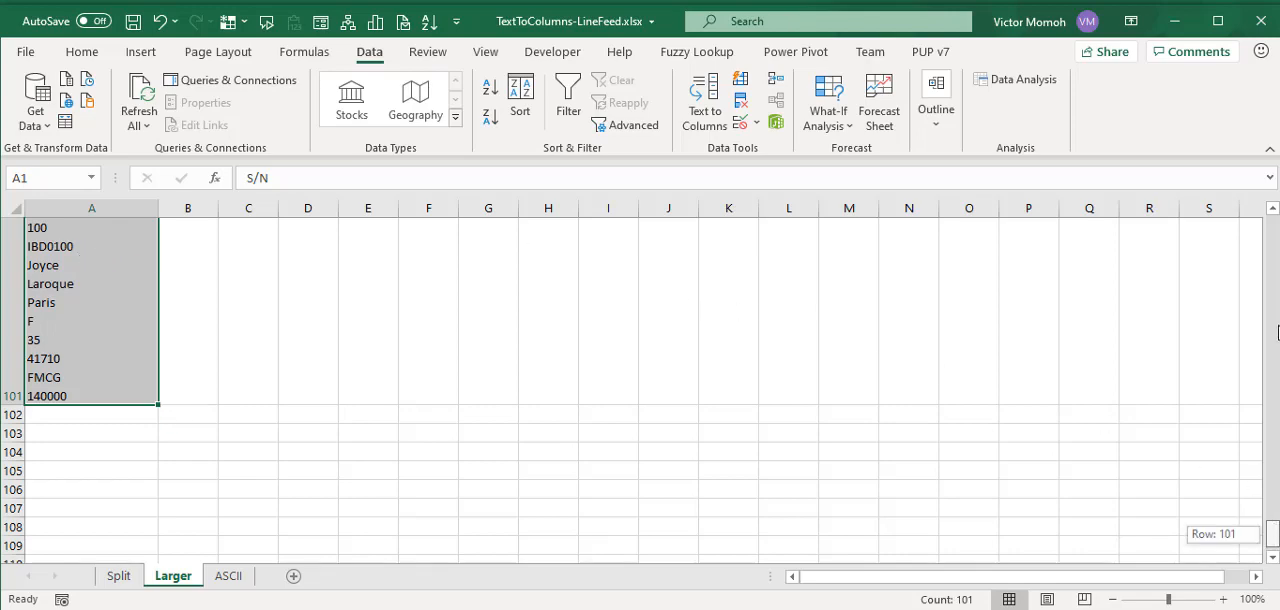
- Split column A by line feed with Text to Columns, destination $C$1, into S/N through Income
scroll(up, 3)
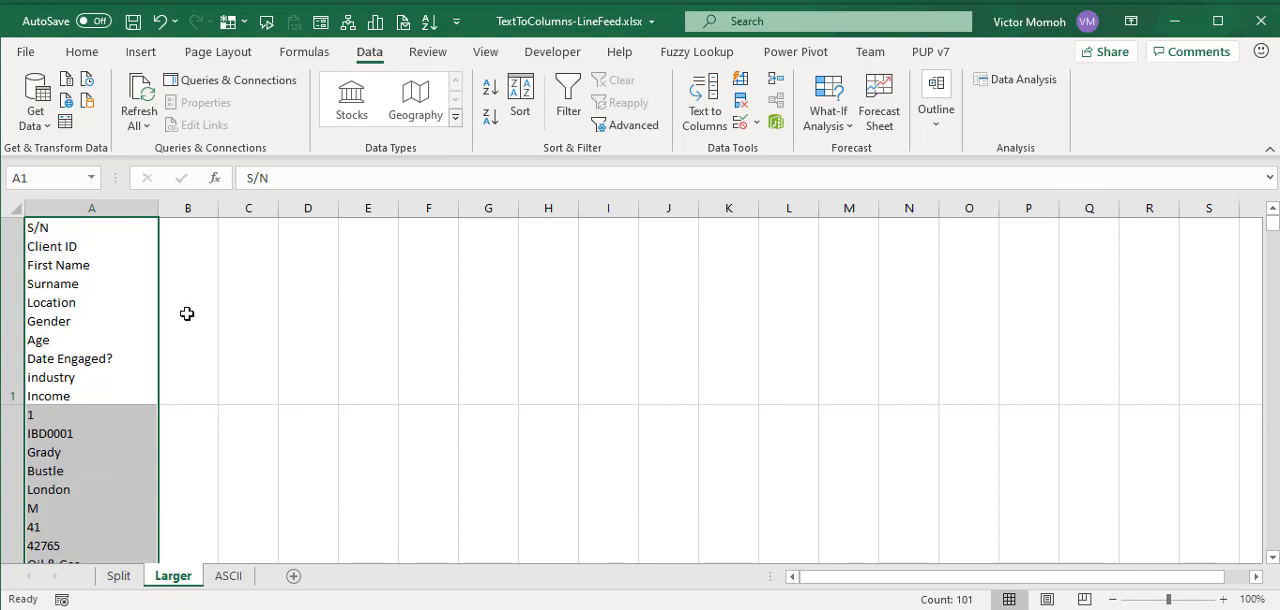
mouse_move(108, 314)
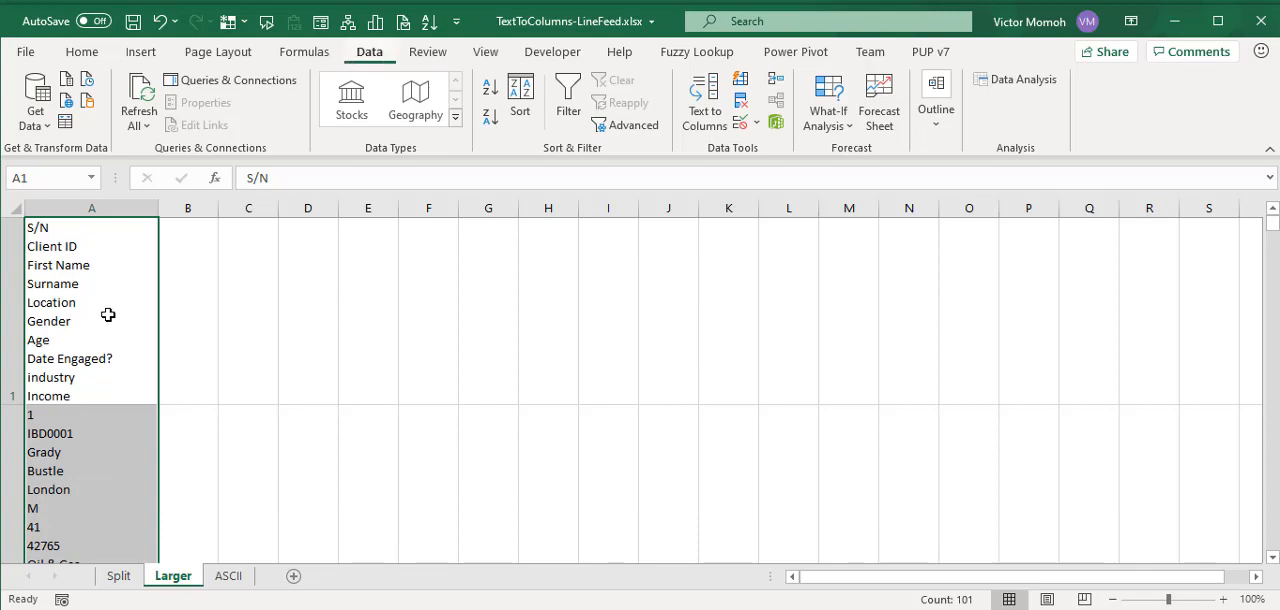
click(704, 100)
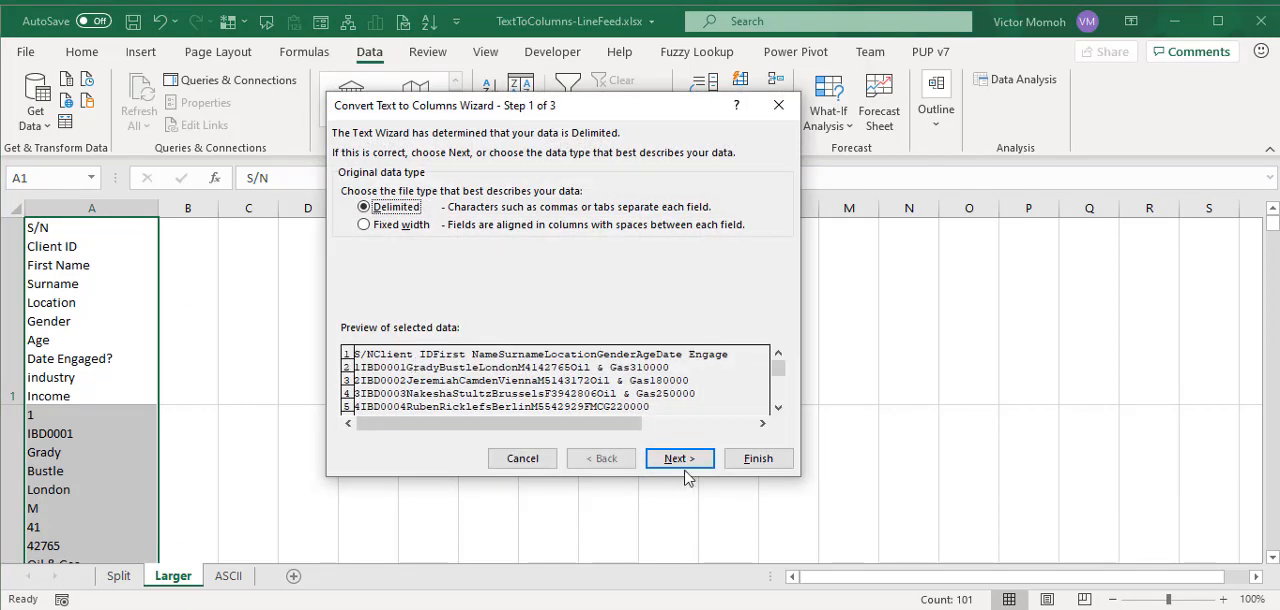
click(680, 458)
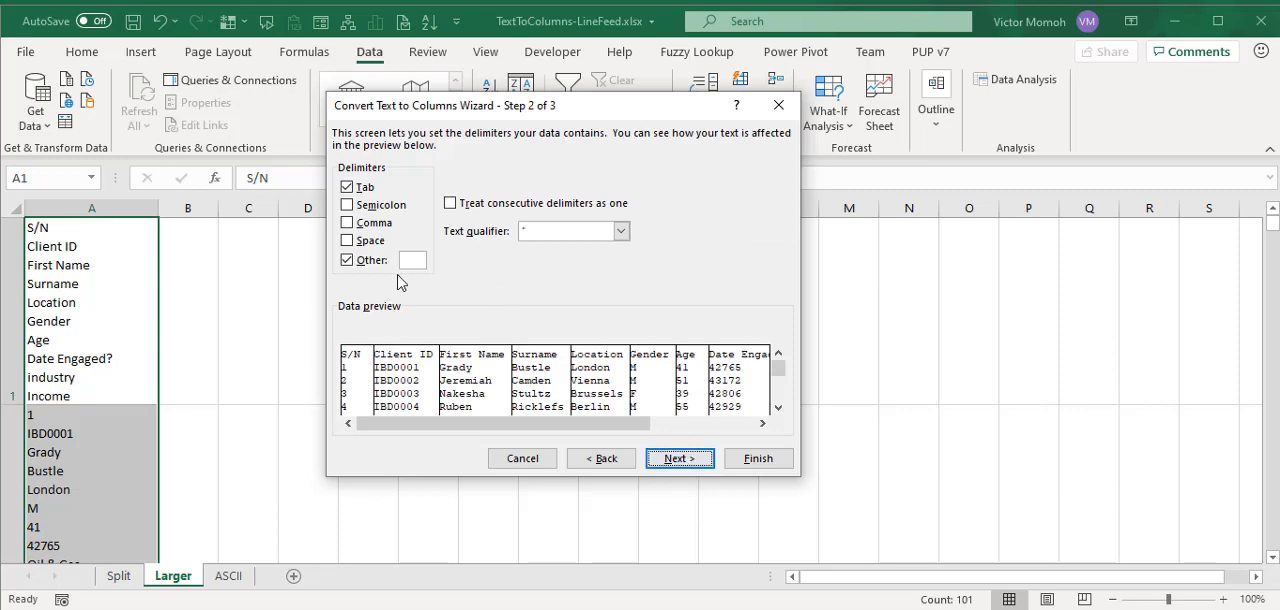
mouse_move(412, 256)
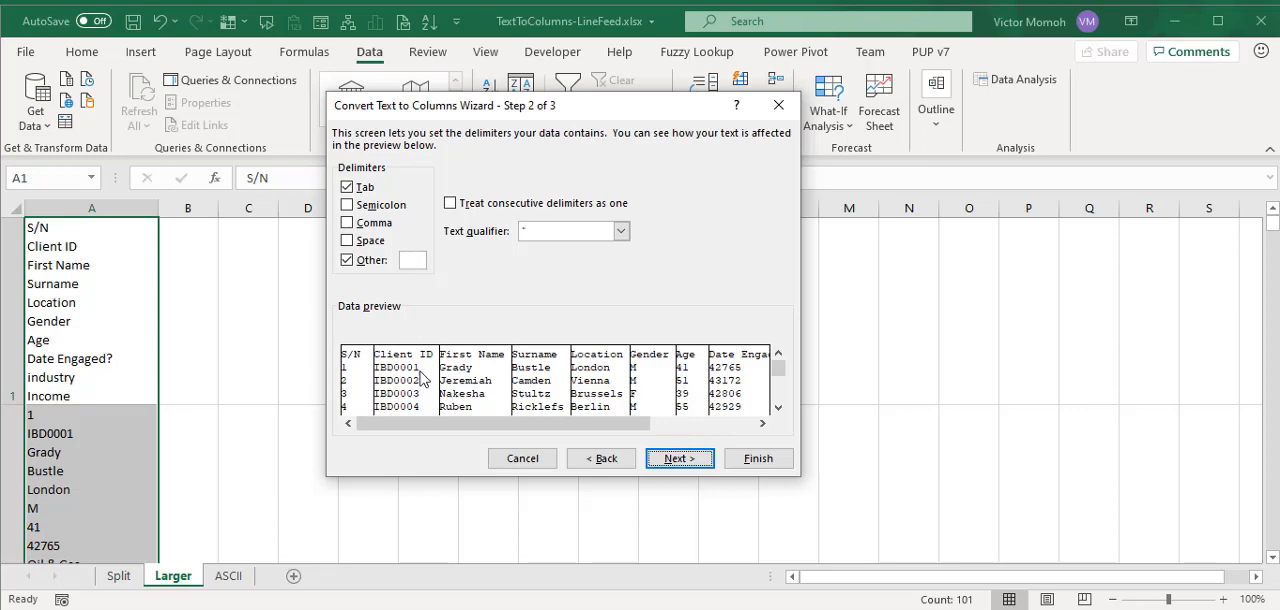
click(680, 458)
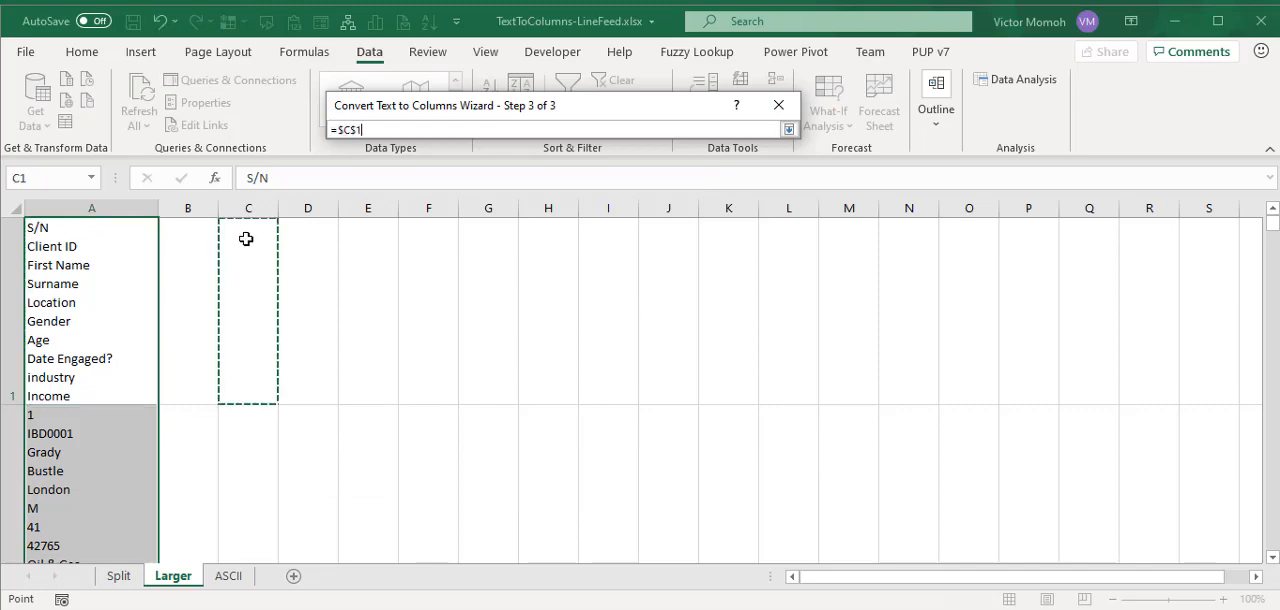
click(600, 458)
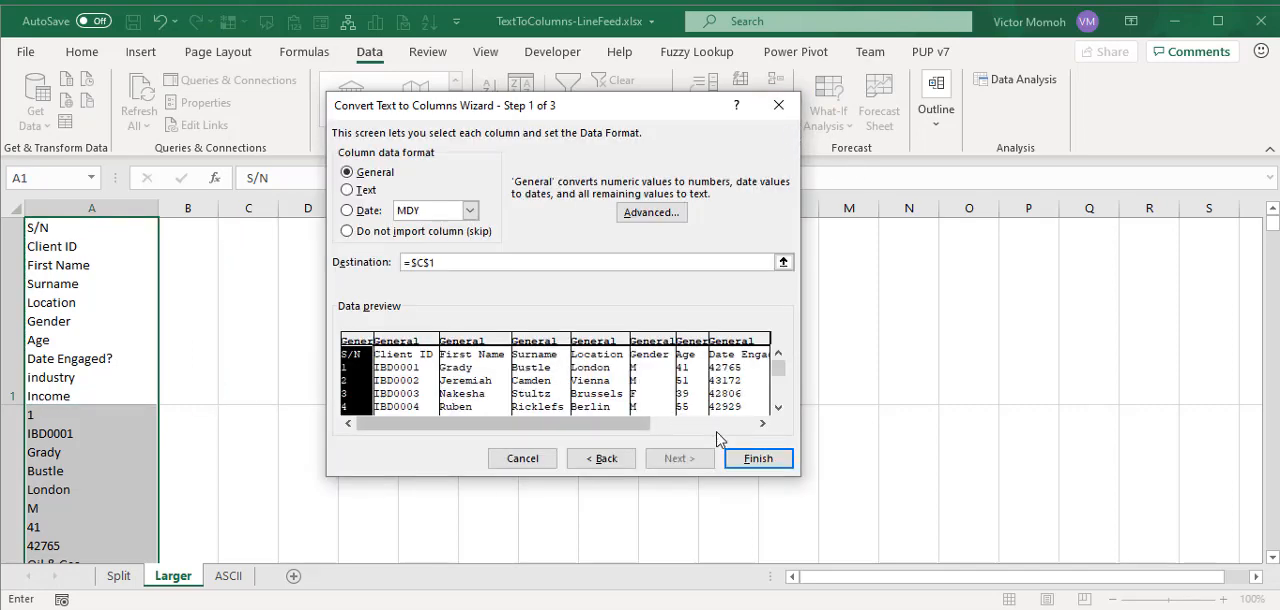
click(758, 458)
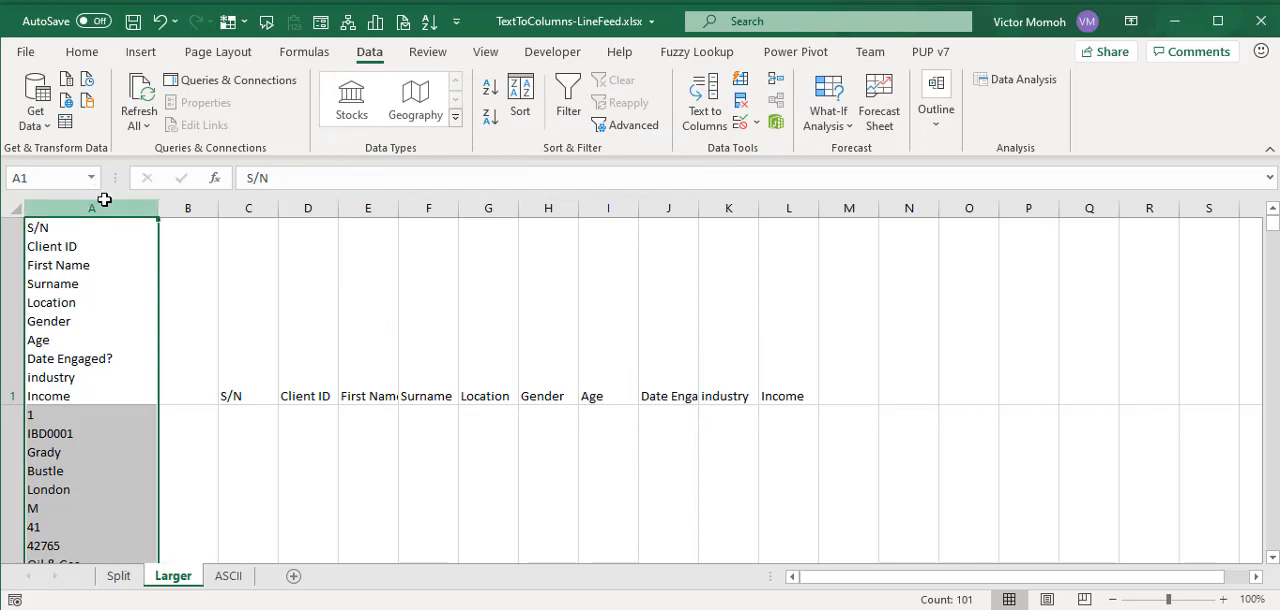
- Delete the original stacked column A and check the date value in I2
click(704, 100)
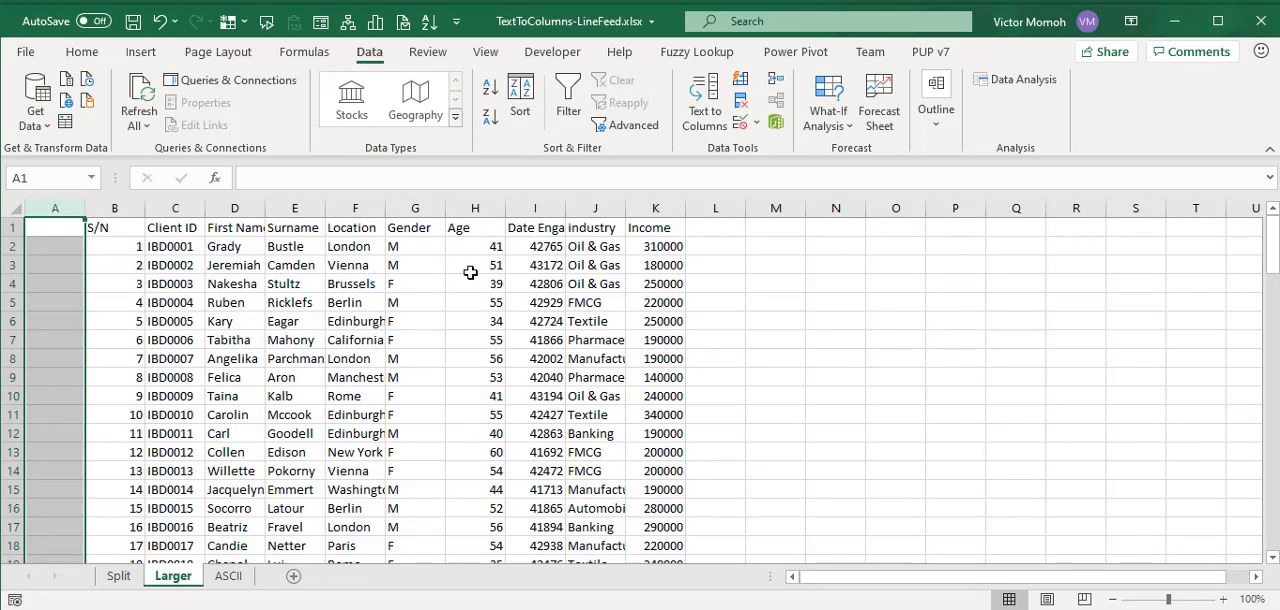
mouse_move(624, 266)
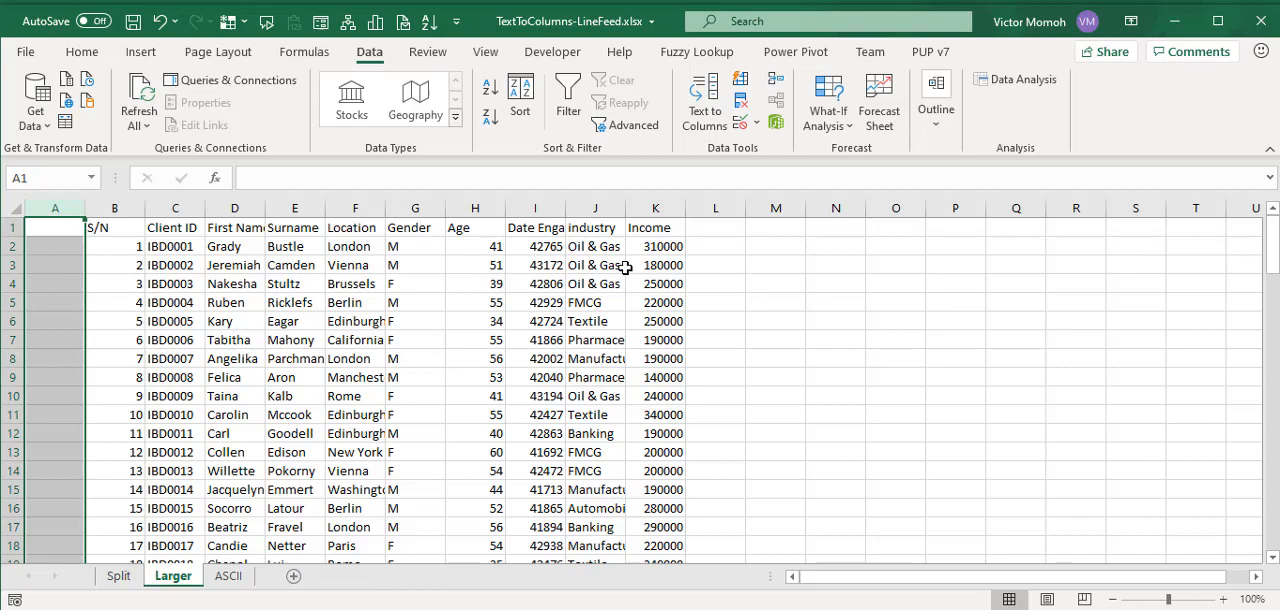
click(536, 246)
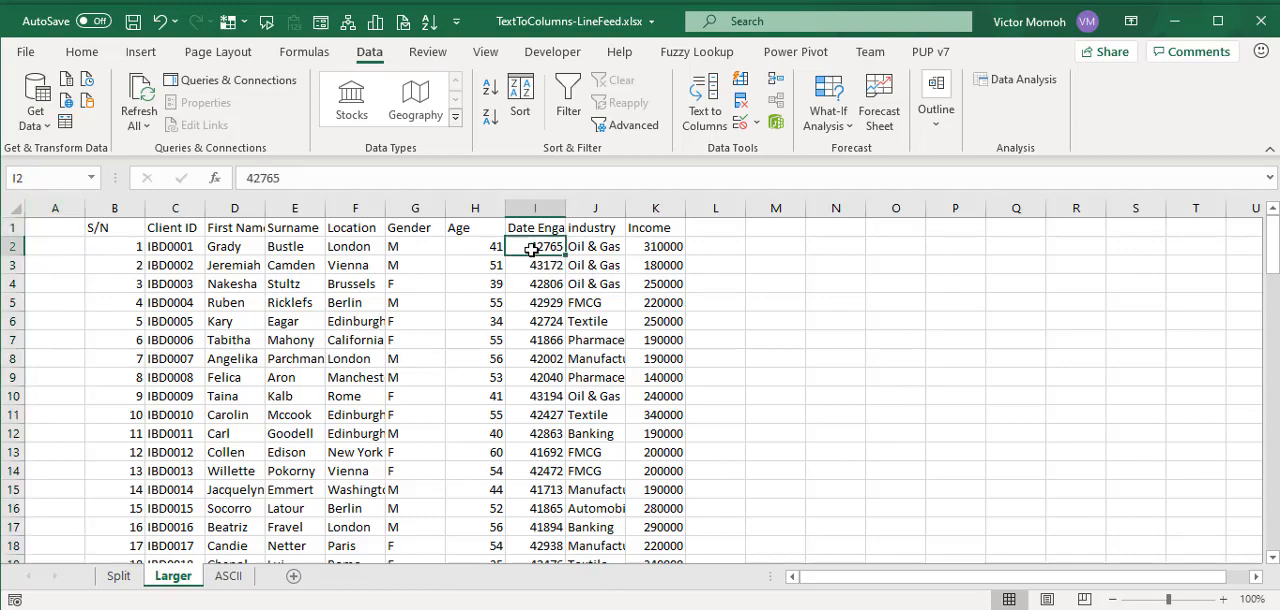